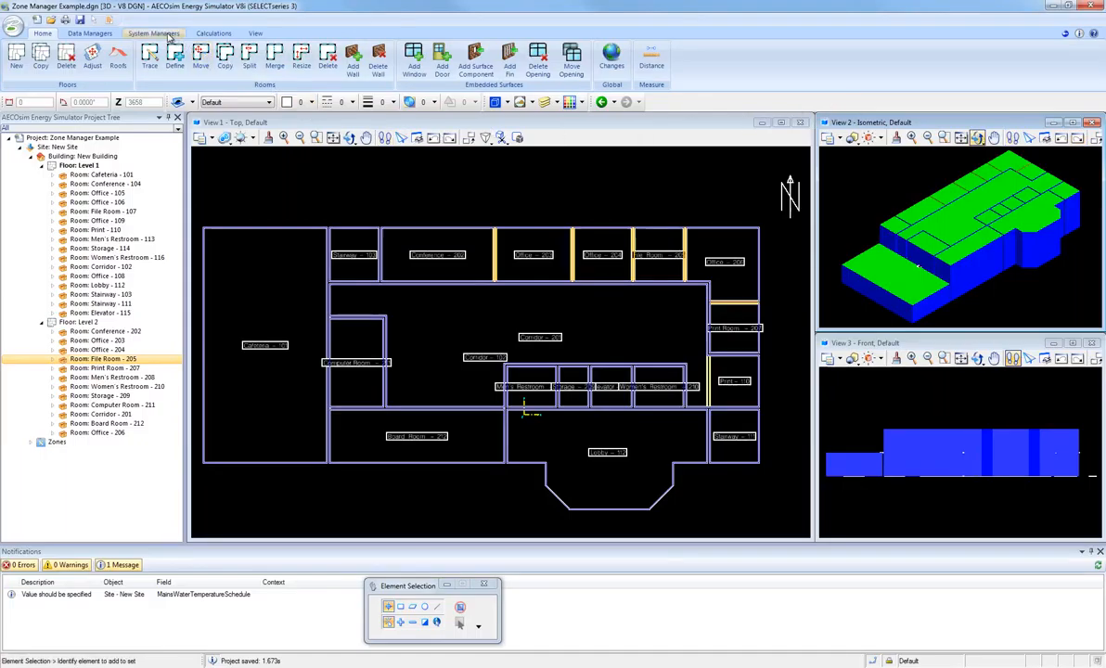
# - Open the Zone Manager from the System Managers ribbon tab
pyautogui.click(152, 33)
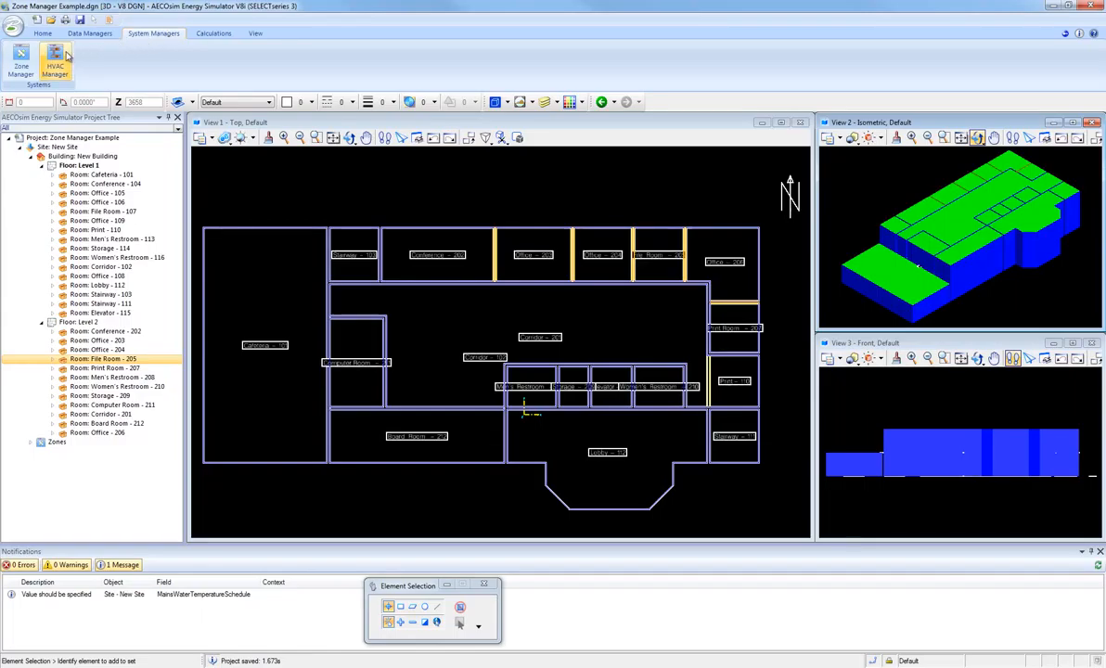
pyautogui.moveTo(21, 63)
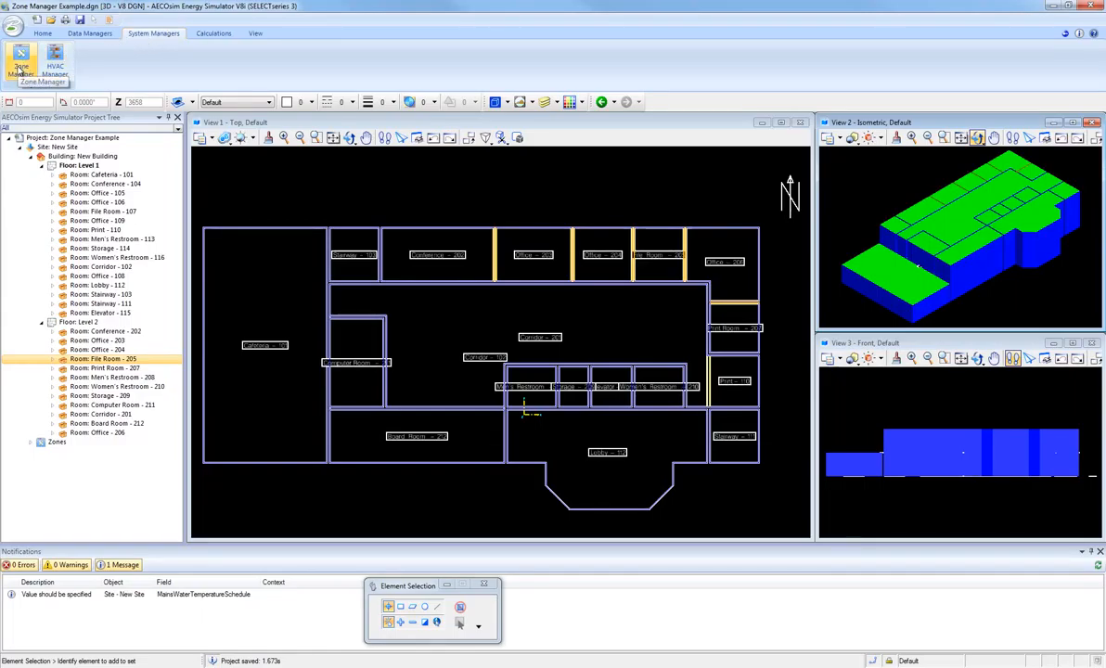
pyautogui.click(21, 60)
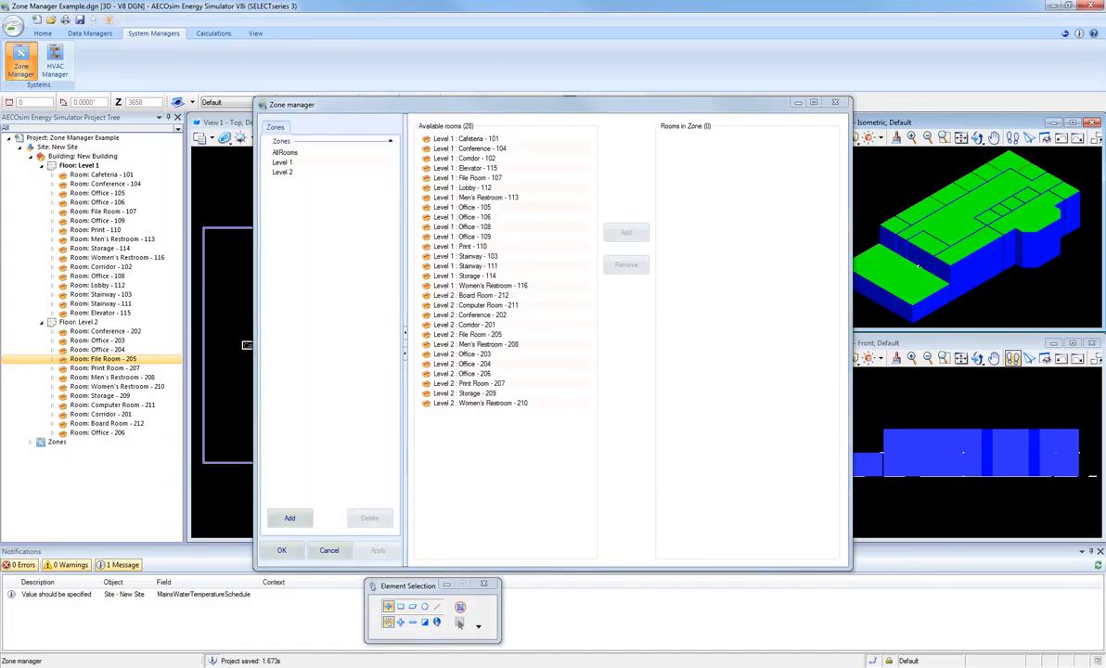
pyautogui.click(286, 152)
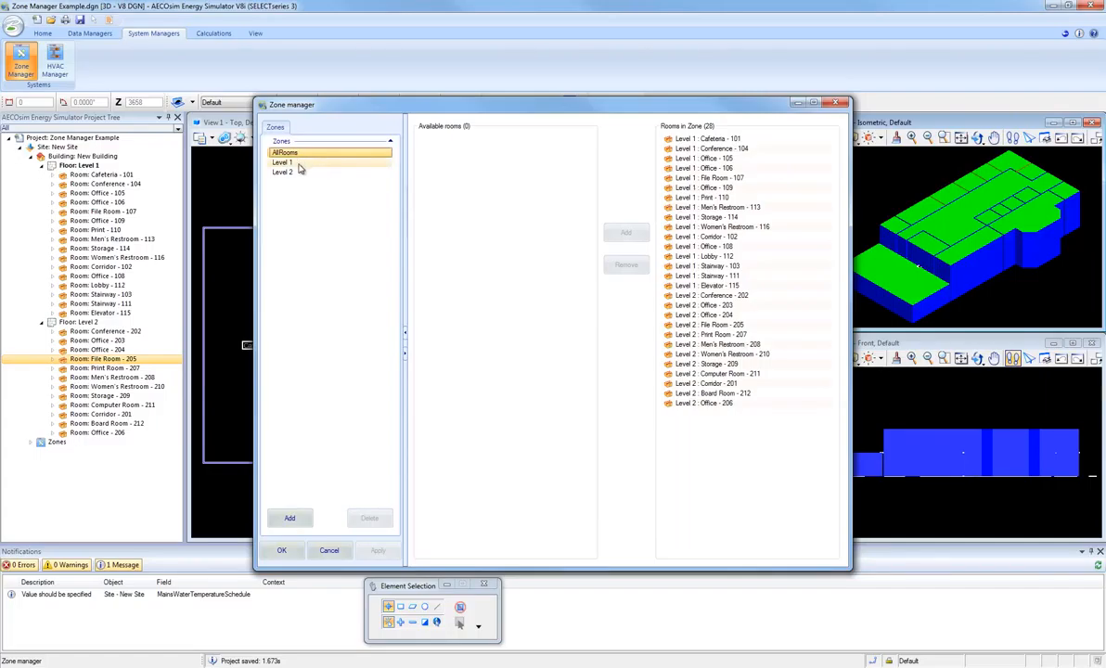
pyautogui.click(282, 161)
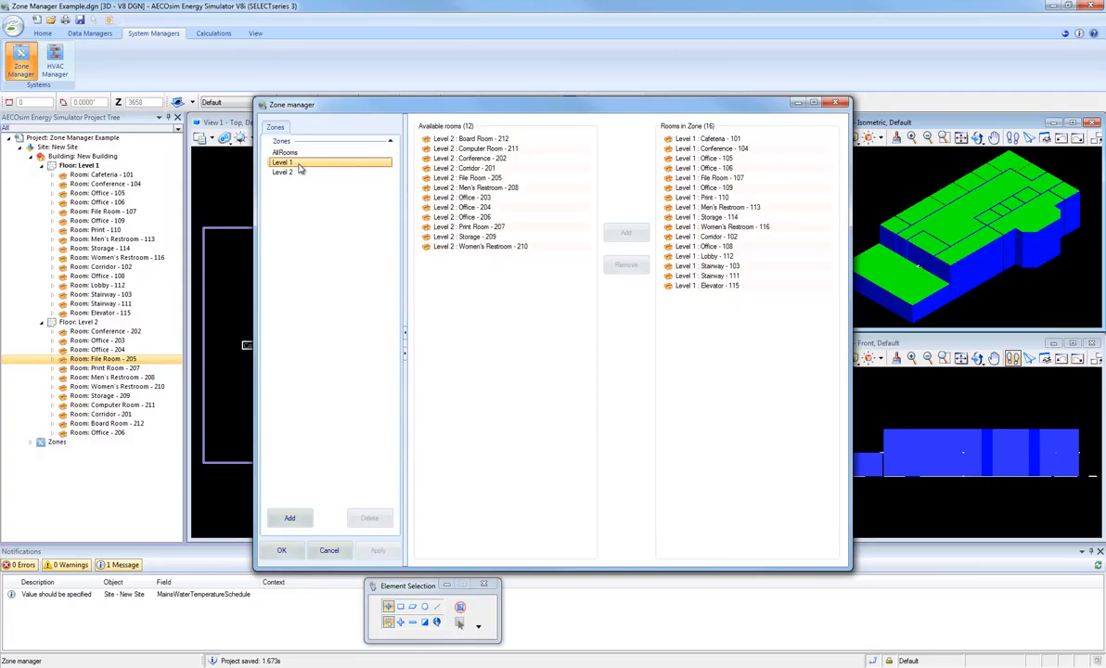
pyautogui.click(282, 173)
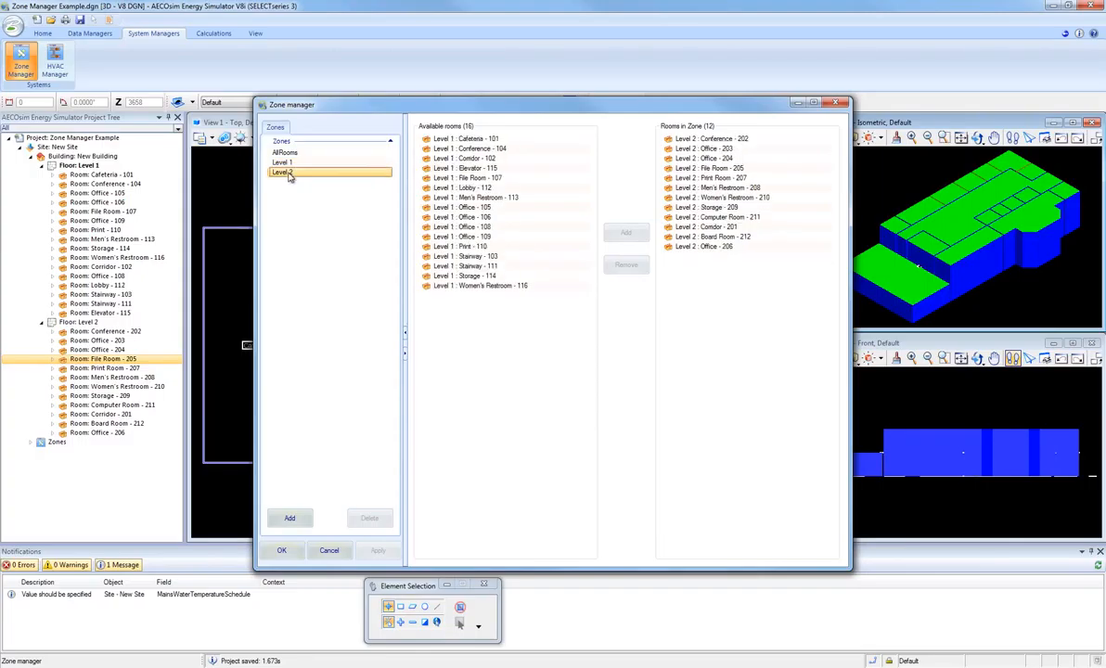
pyautogui.click(716, 187)
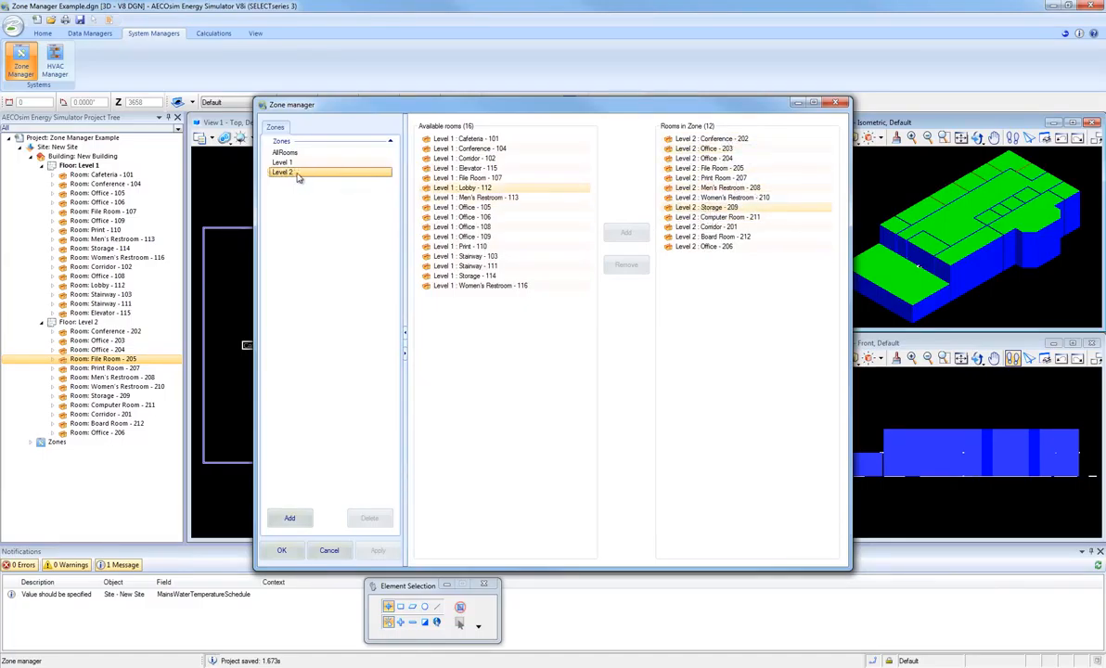
pyautogui.click(286, 152)
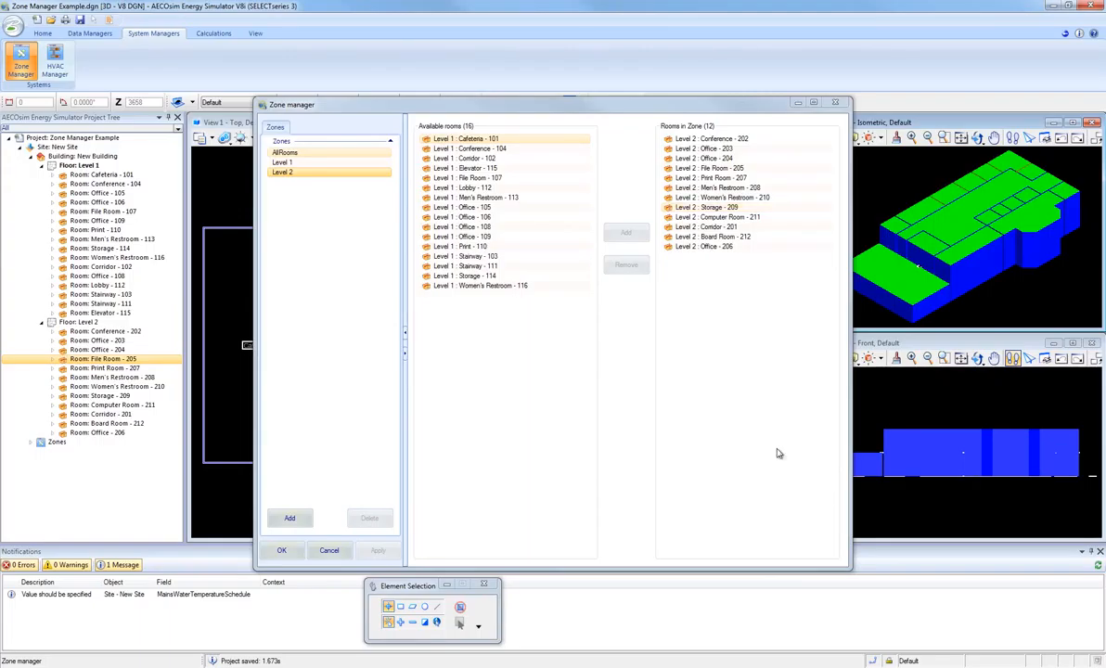
# - Add a new empty zone and rename New Zone 4 to Test Zone
pyautogui.click(290, 517)
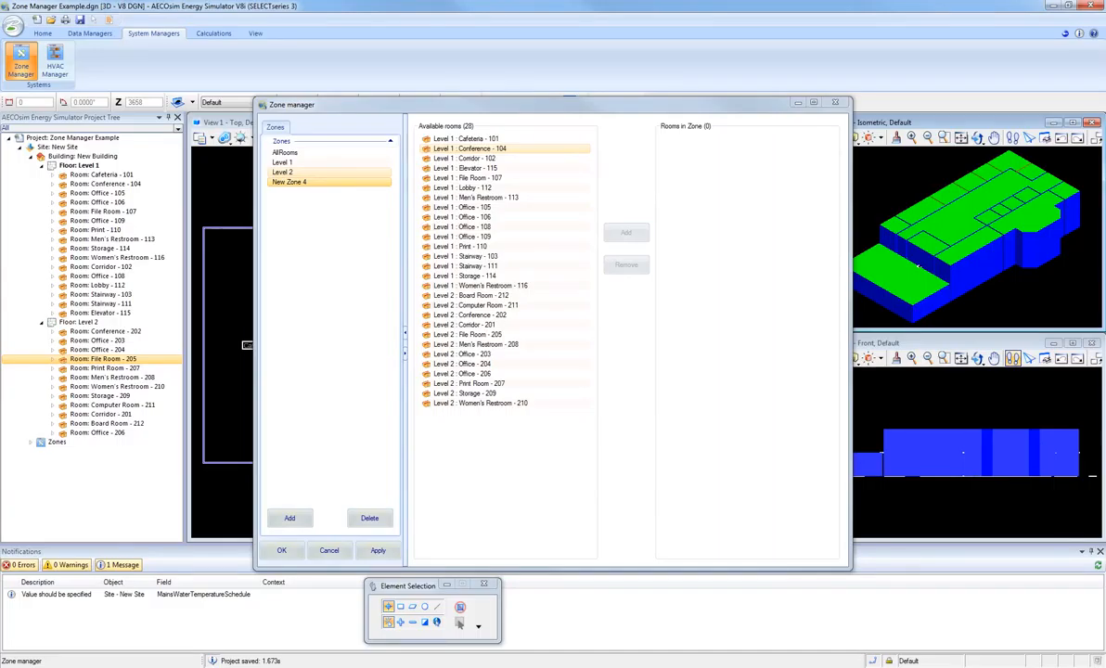
pyautogui.click(290, 182)
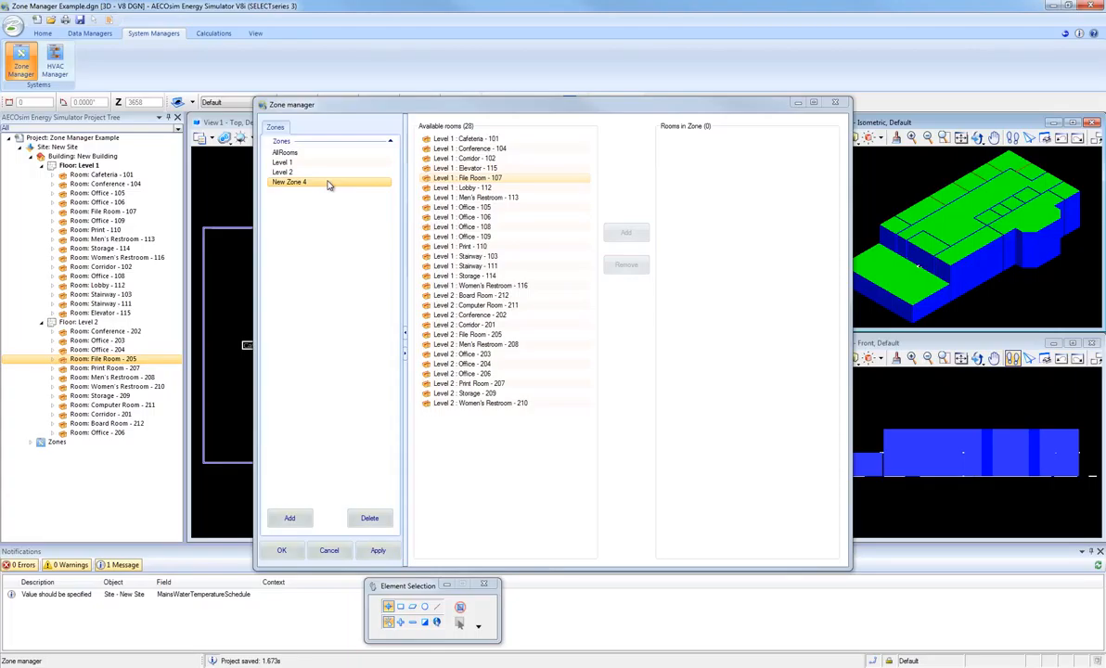
pyautogui.rightClick(289, 182)
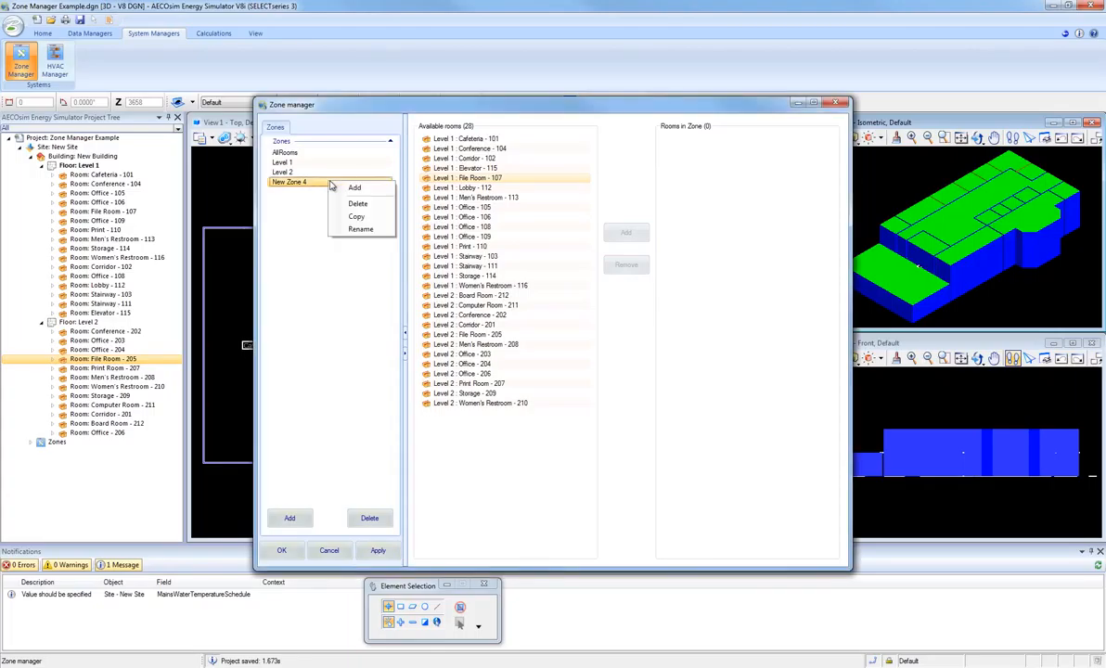
pyautogui.click(361, 230)
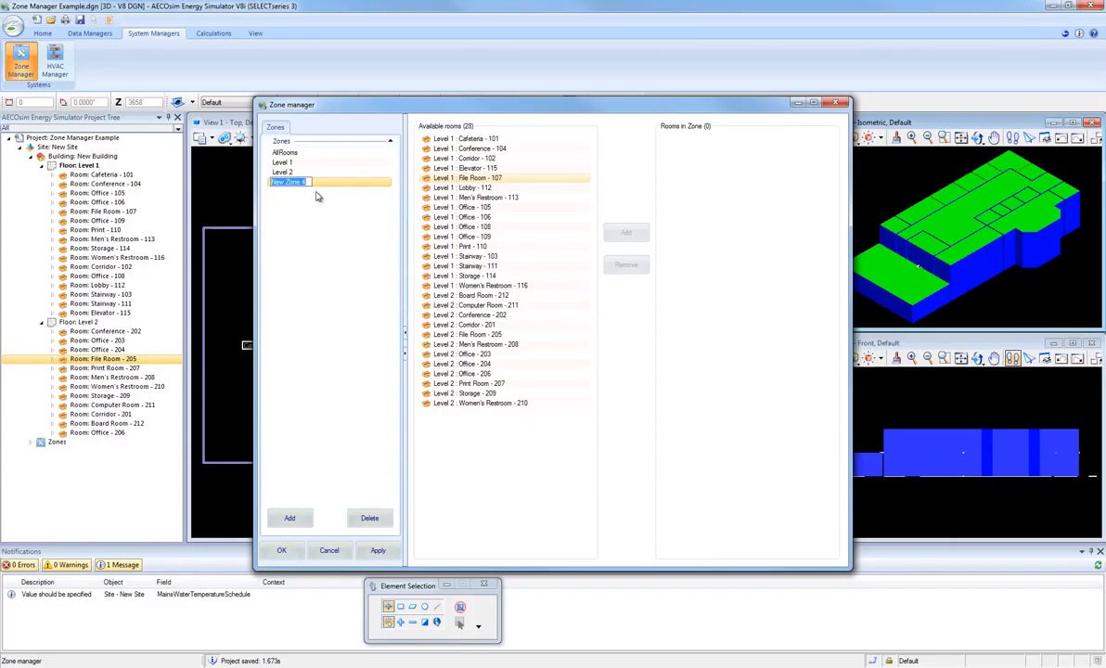
pyautogui.write('Test 2')
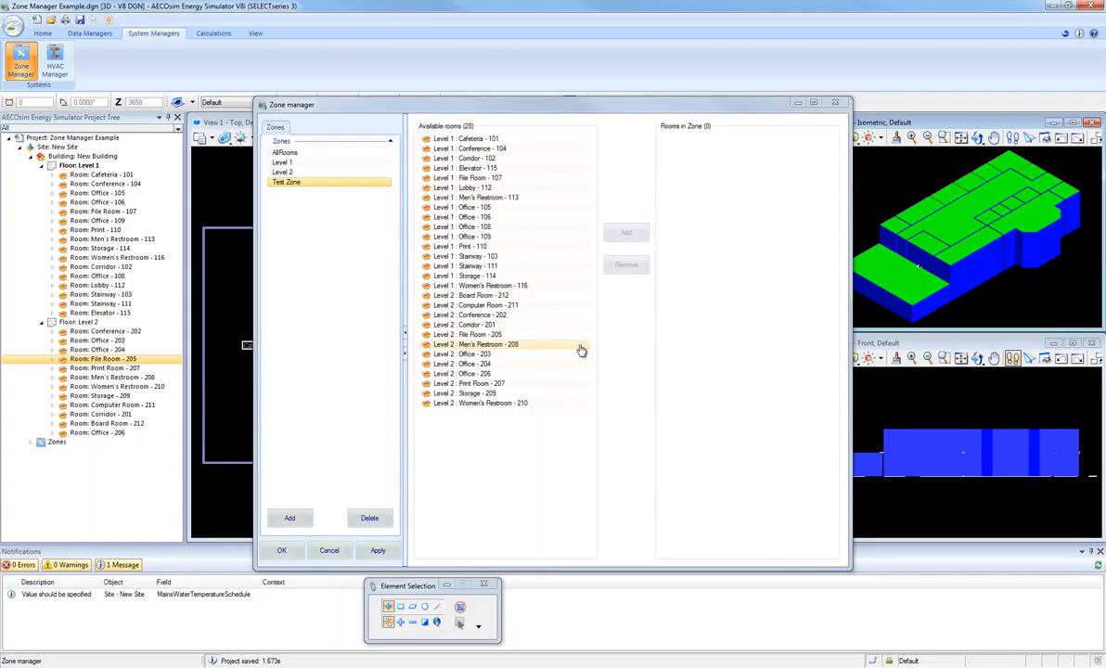
pyautogui.moveTo(580, 351)
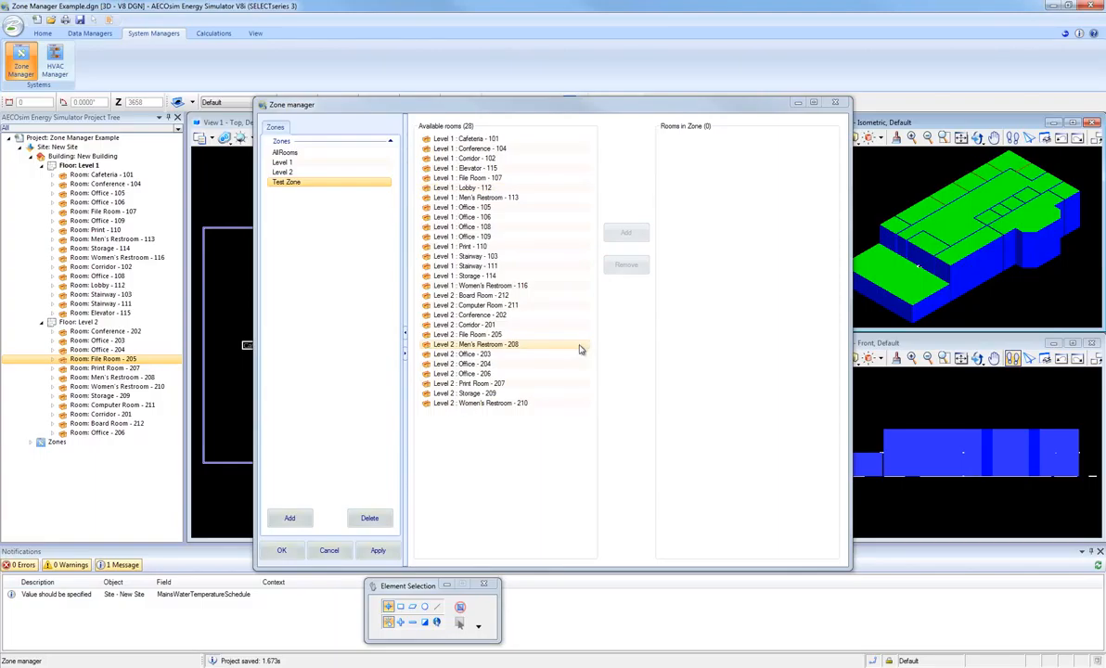
# - Add Cafeteria 101 and the adjacent Level 1 rooms into Test Zone
pyautogui.click(474, 137)
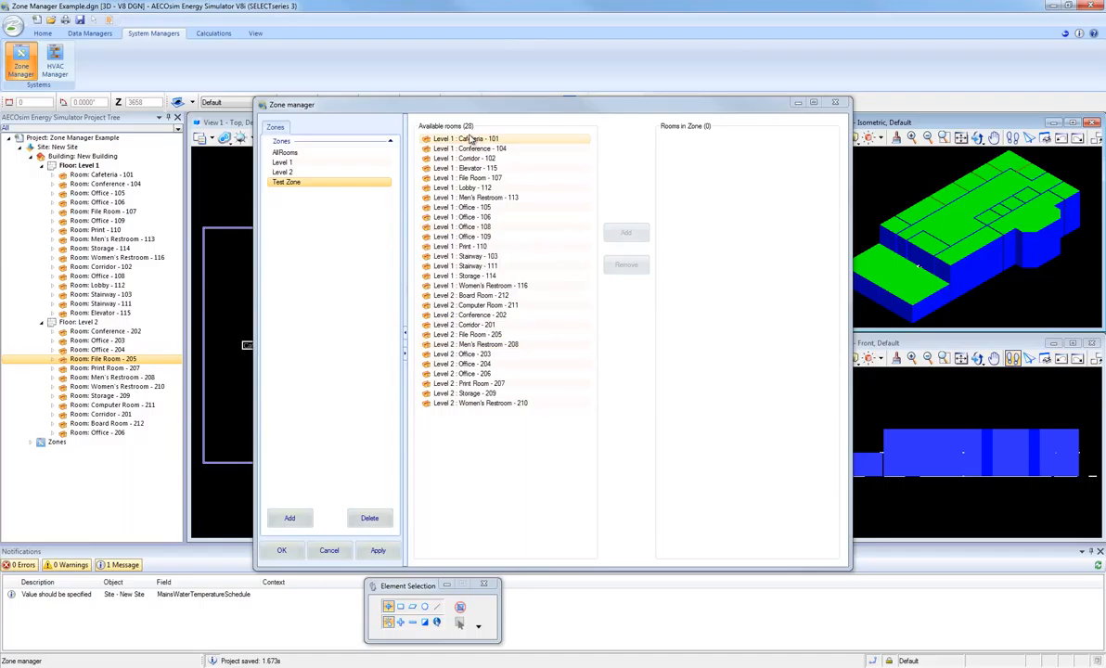
pyautogui.moveTo(424, 401)
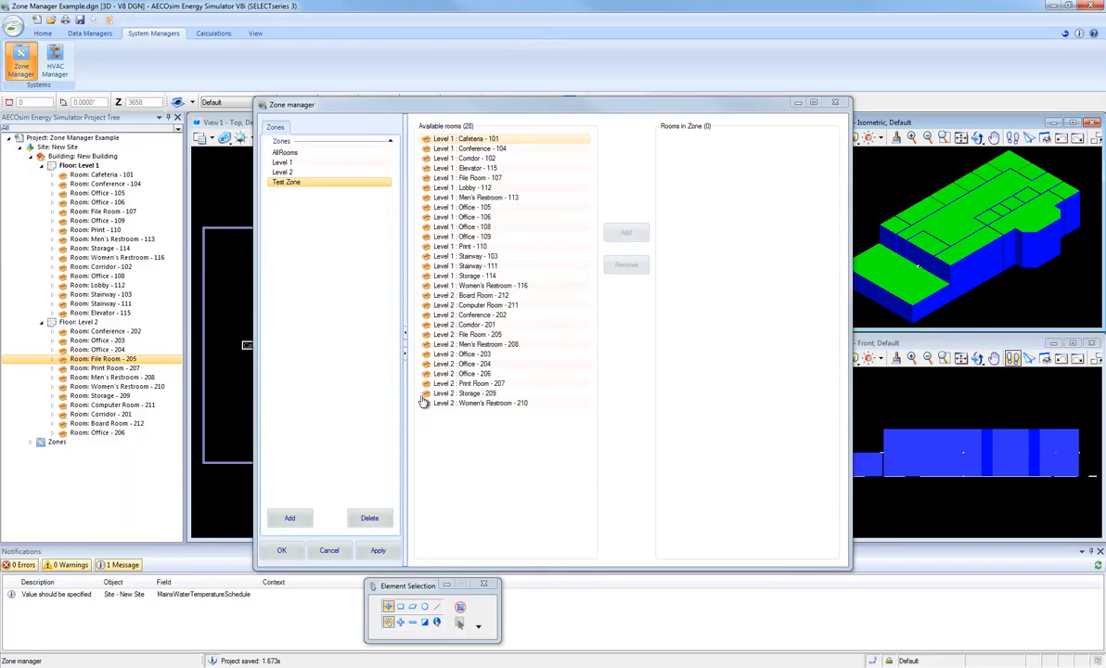
pyautogui.moveTo(468, 123)
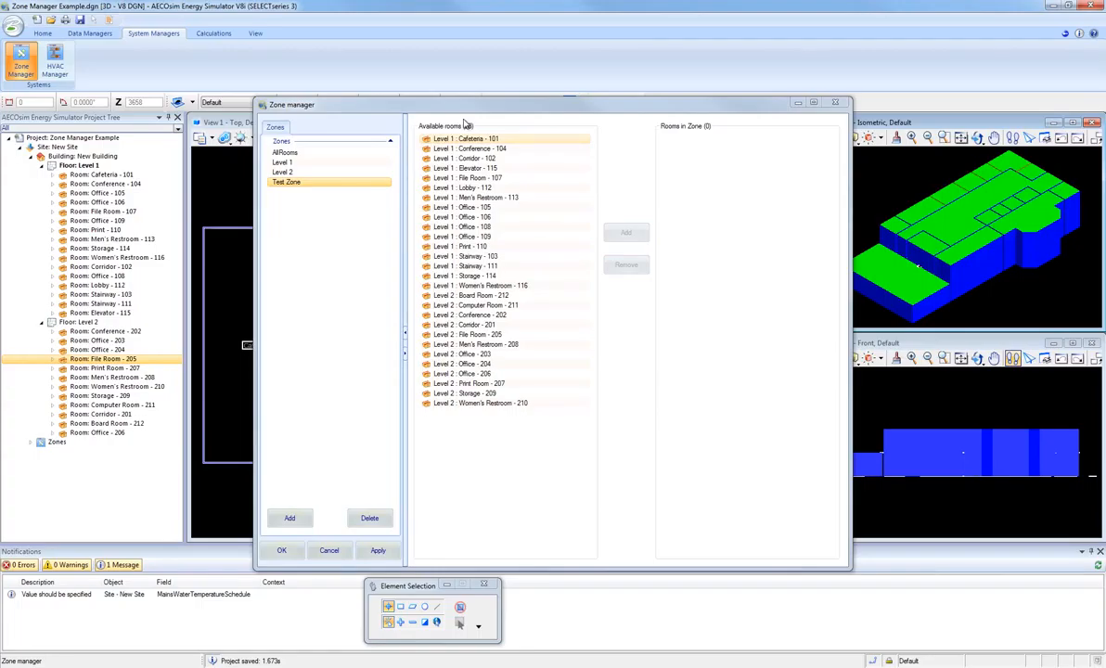
pyautogui.click(473, 217)
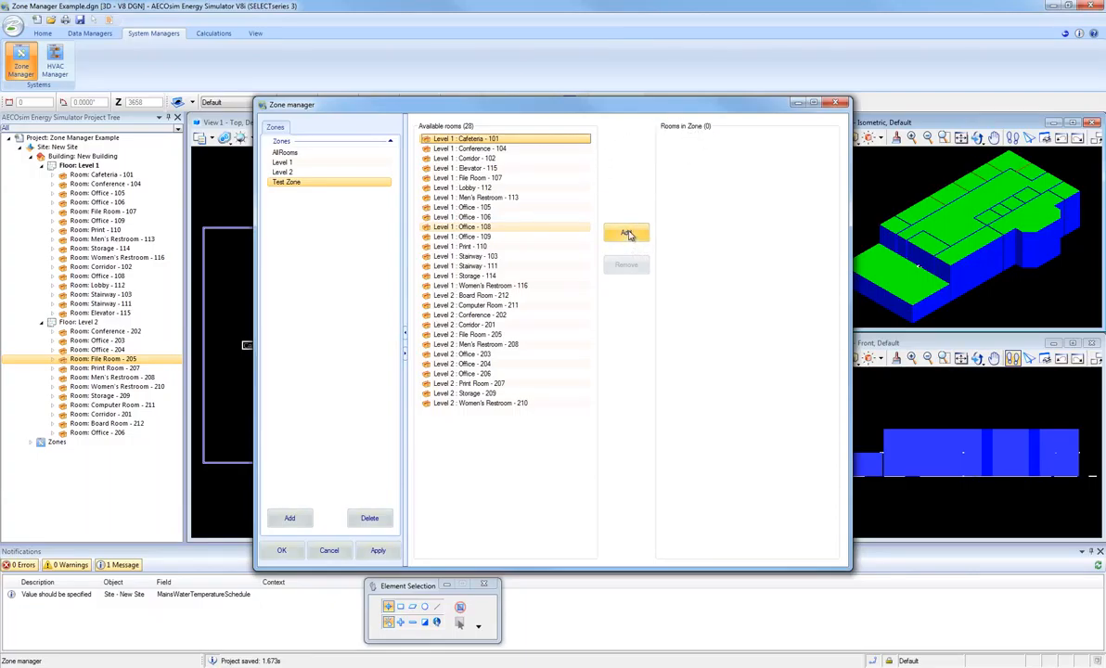
pyautogui.click(627, 232)
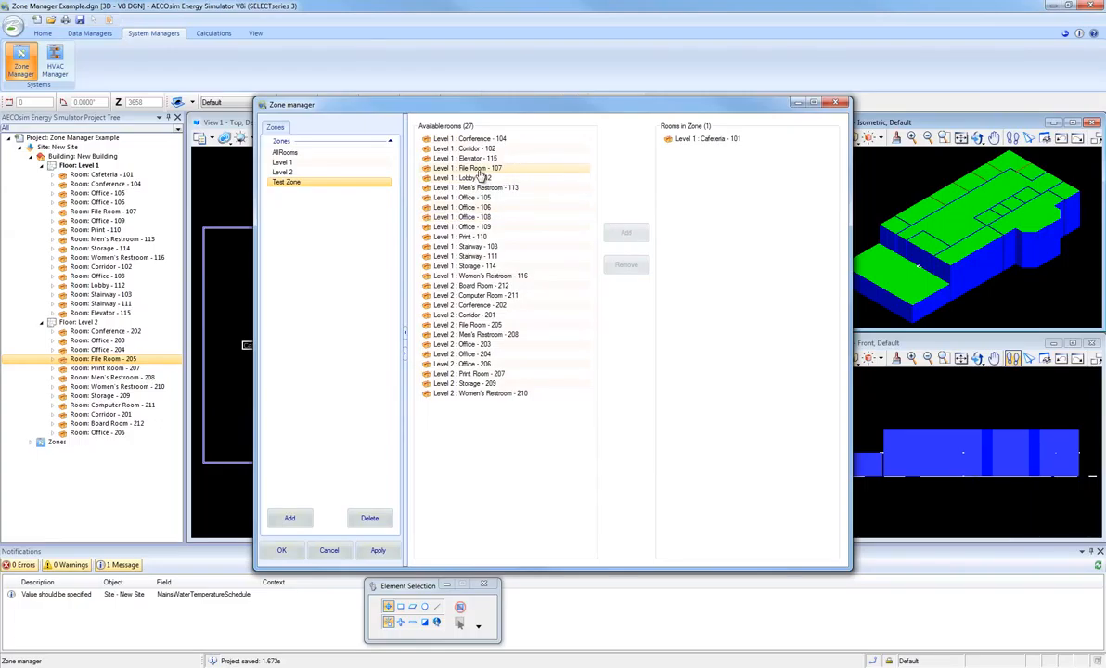
pyautogui.click(626, 232)
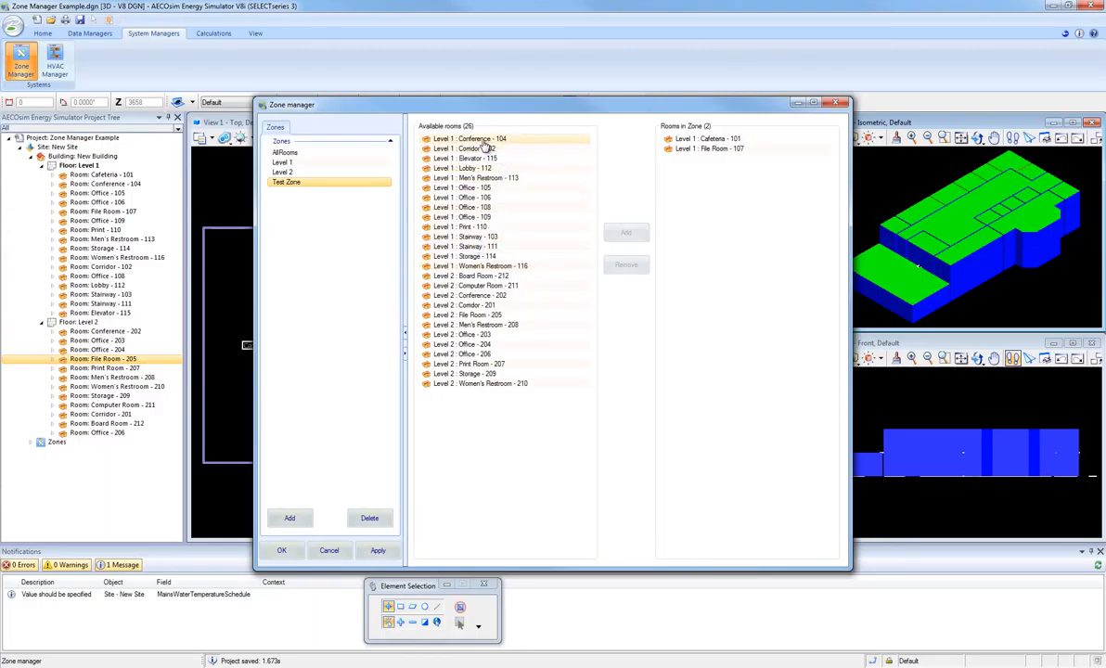
# - Add Conference 104 through the remaining Level 1 rooms, bringing Test Zone to 11 rooms
pyautogui.click(482, 138)
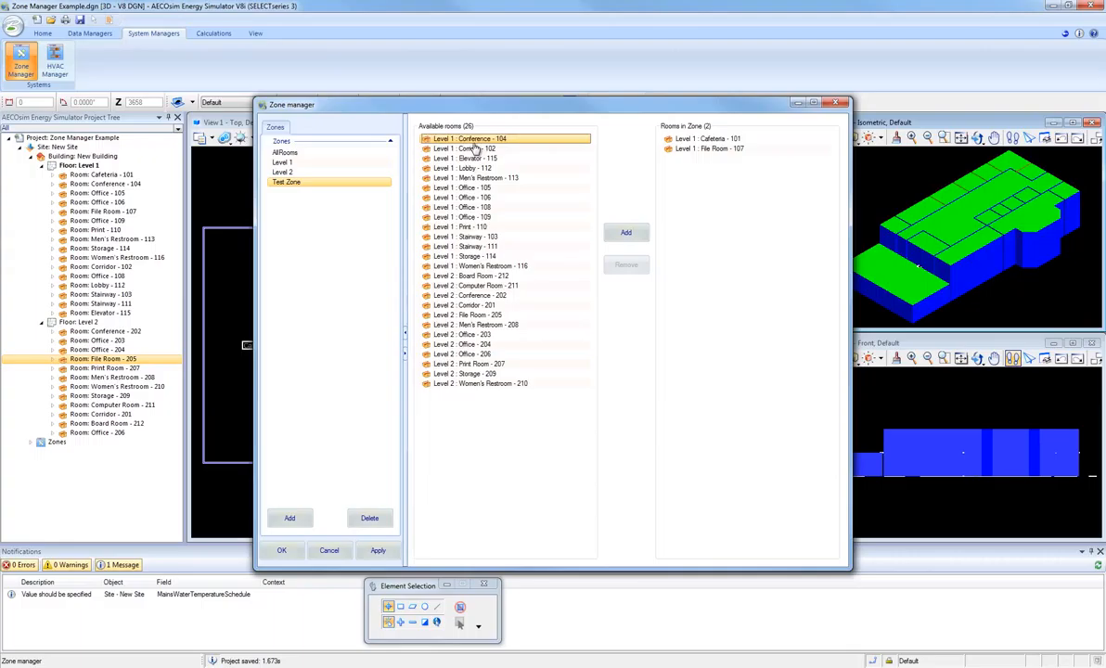
pyautogui.click(467, 217)
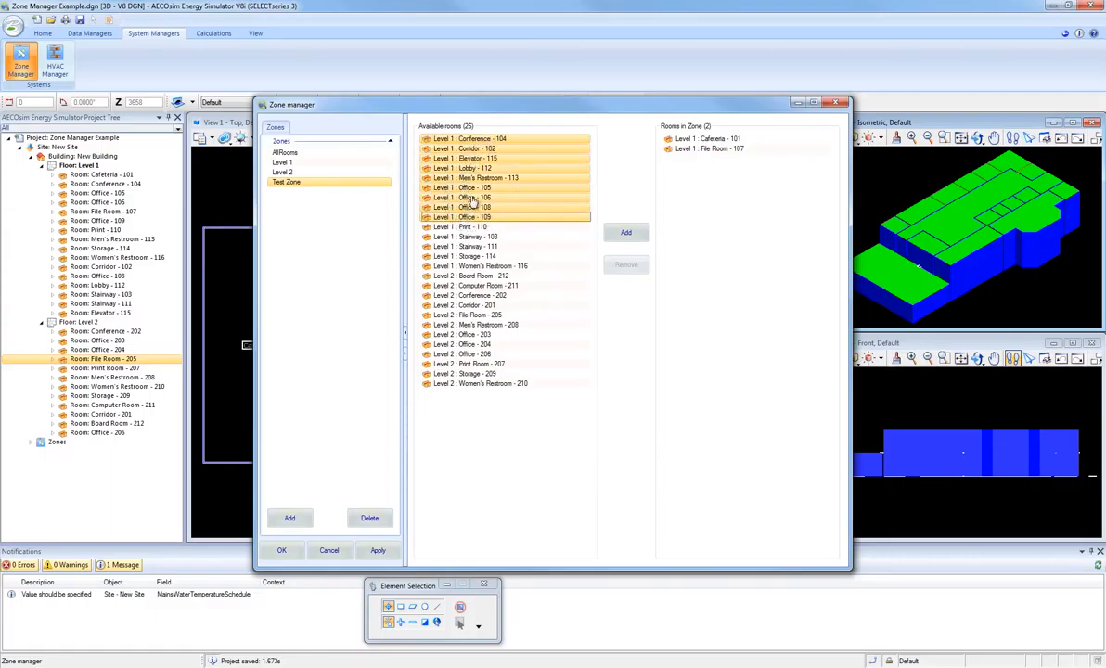
pyautogui.moveTo(490, 226)
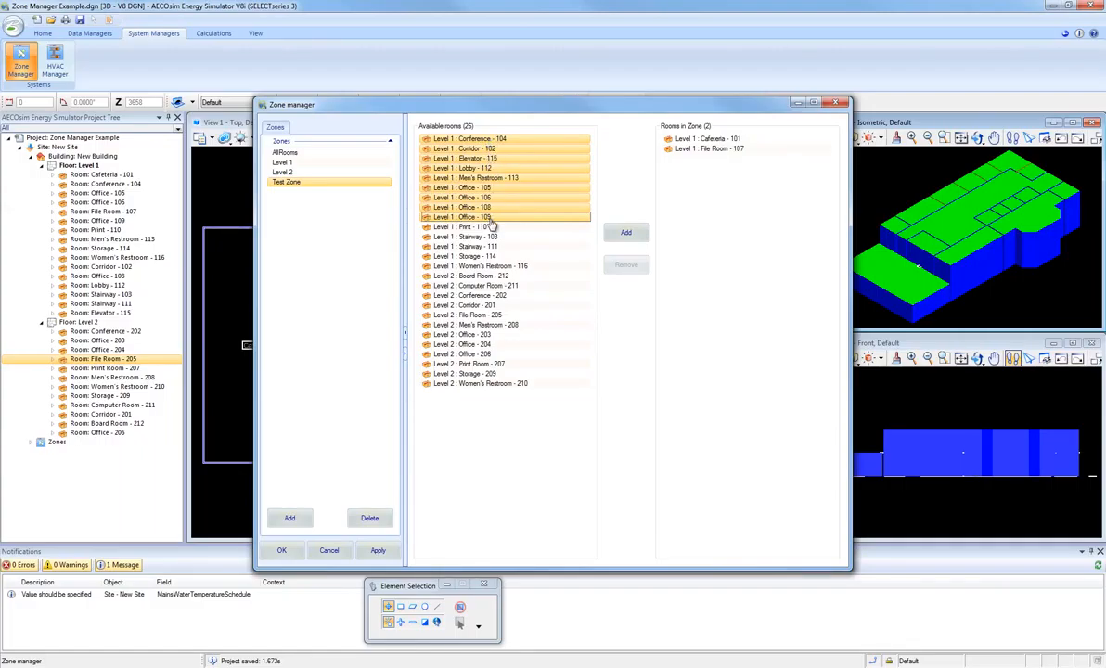
pyautogui.click(625, 232)
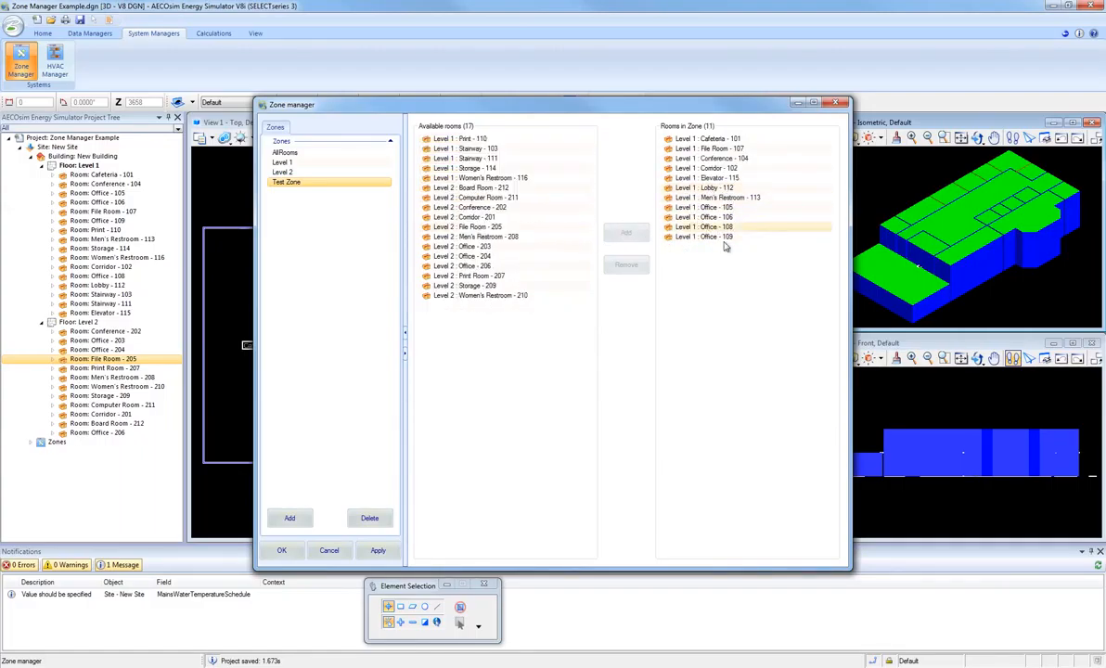
pyautogui.click(706, 238)
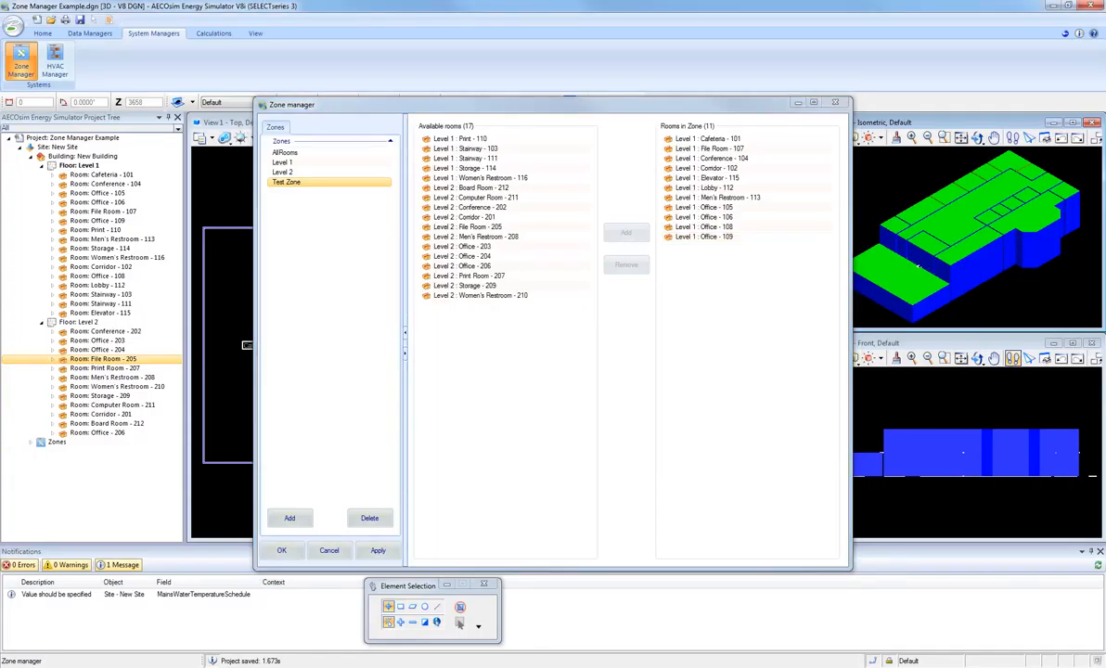
# - Remove Cafeteria 101, Corridor 102 and Office 106 from Test Zone, leaving eight rooms
pyautogui.click(715, 167)
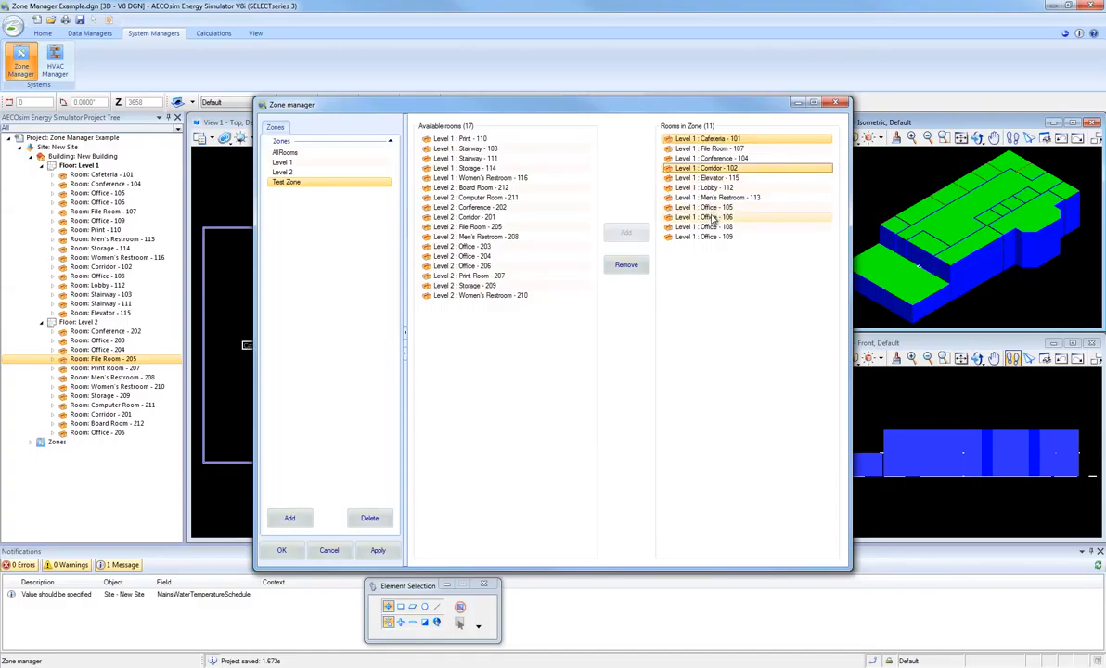
pyautogui.click(714, 217)
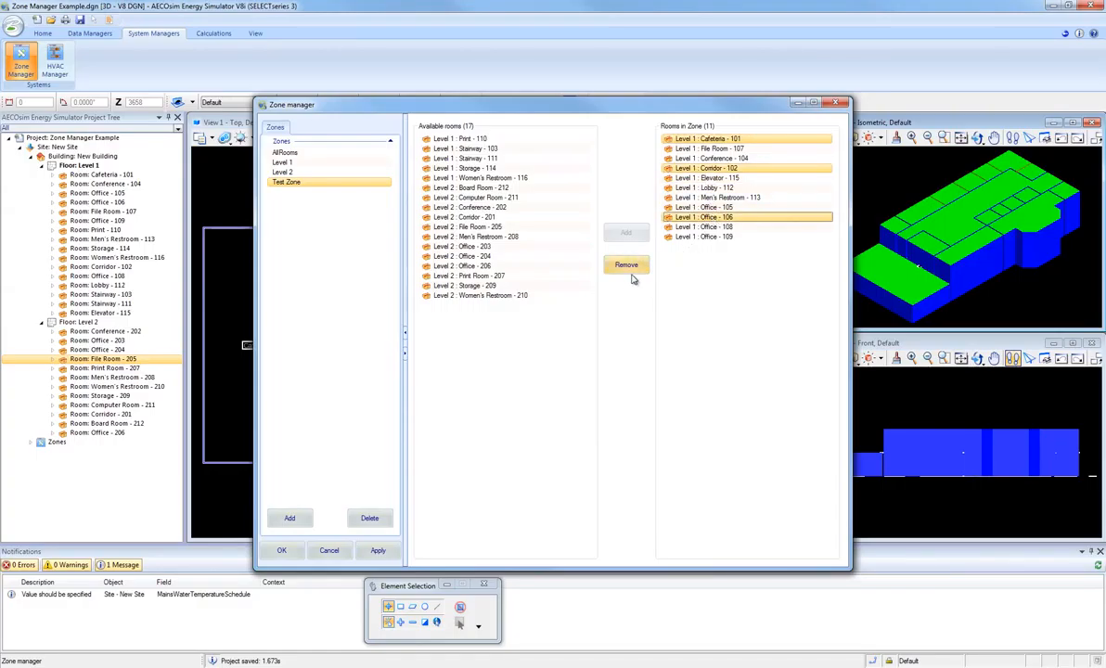
pyautogui.click(626, 263)
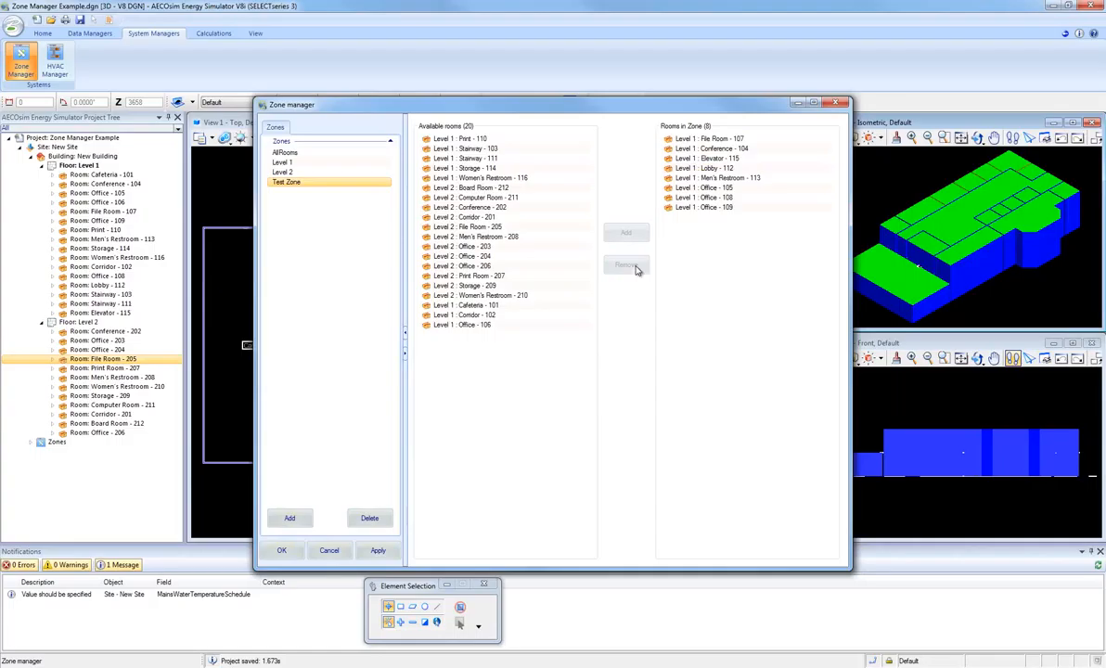
pyautogui.click(709, 137)
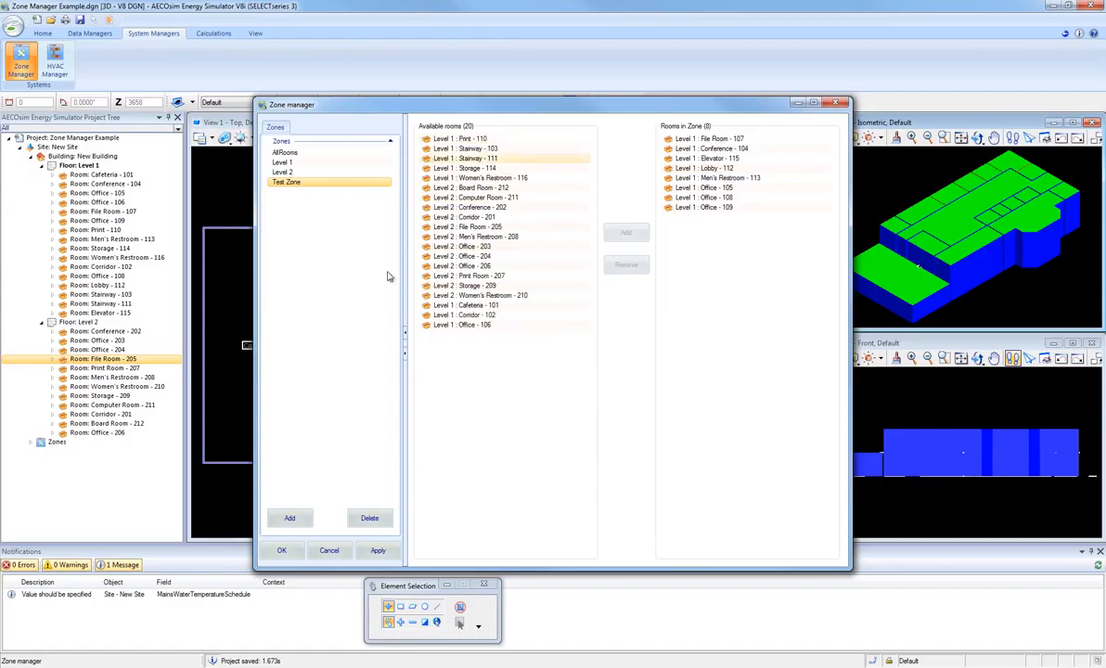
# - Add Level 2 Print Room 207 to Test Zone, bringing it to nine rooms
pyautogui.click(468, 137)
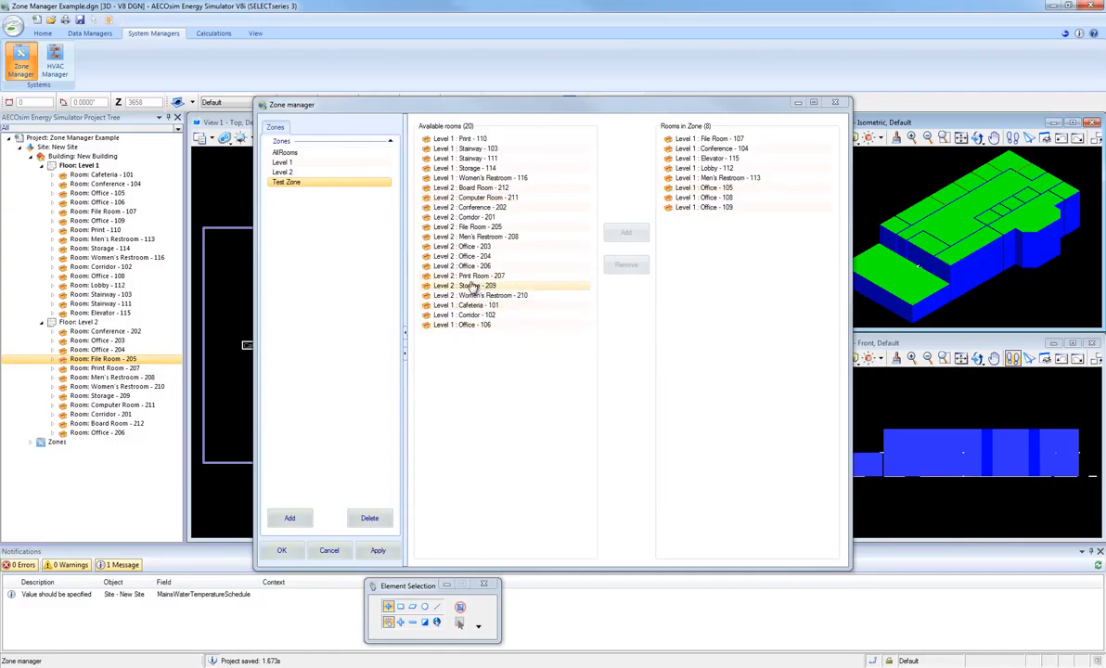
pyautogui.click(473, 275)
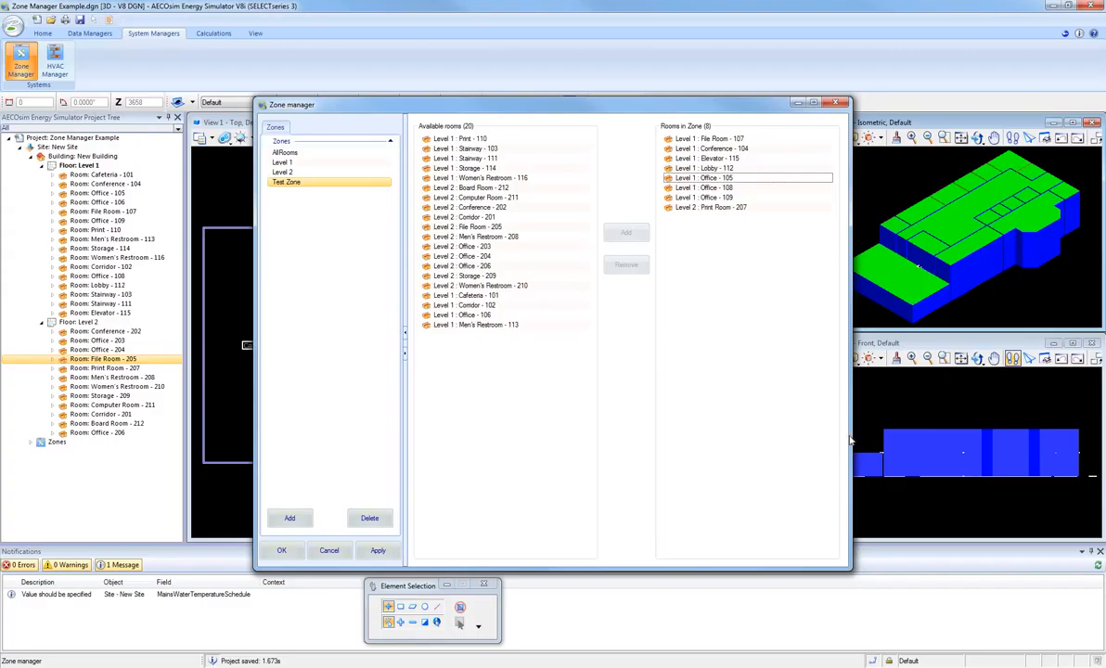
pyautogui.click(464, 217)
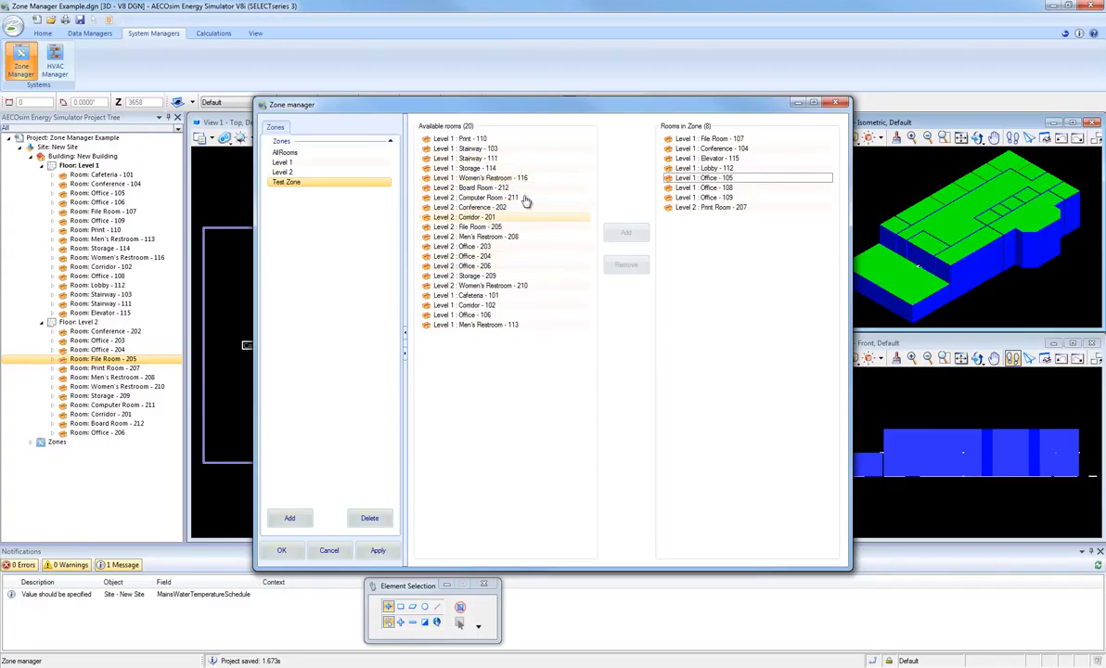
pyautogui.click(464, 256)
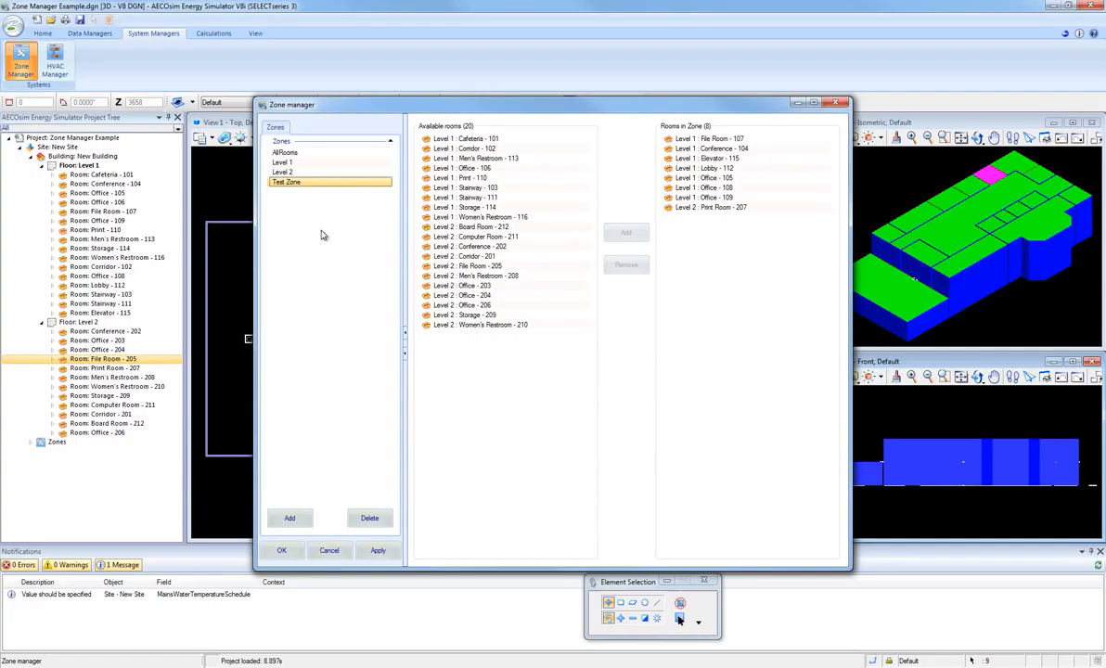
# - Delete Test Zone, confirm with Yes, apply the change and close the Zone Manager
pyautogui.click(369, 518)
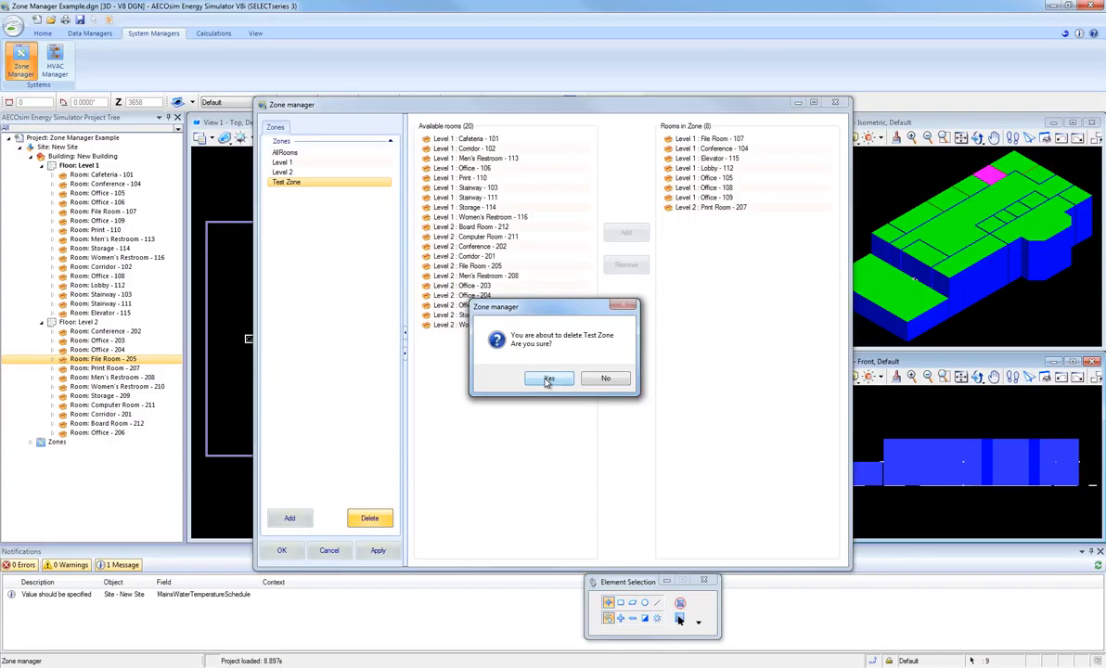
pyautogui.click(547, 379)
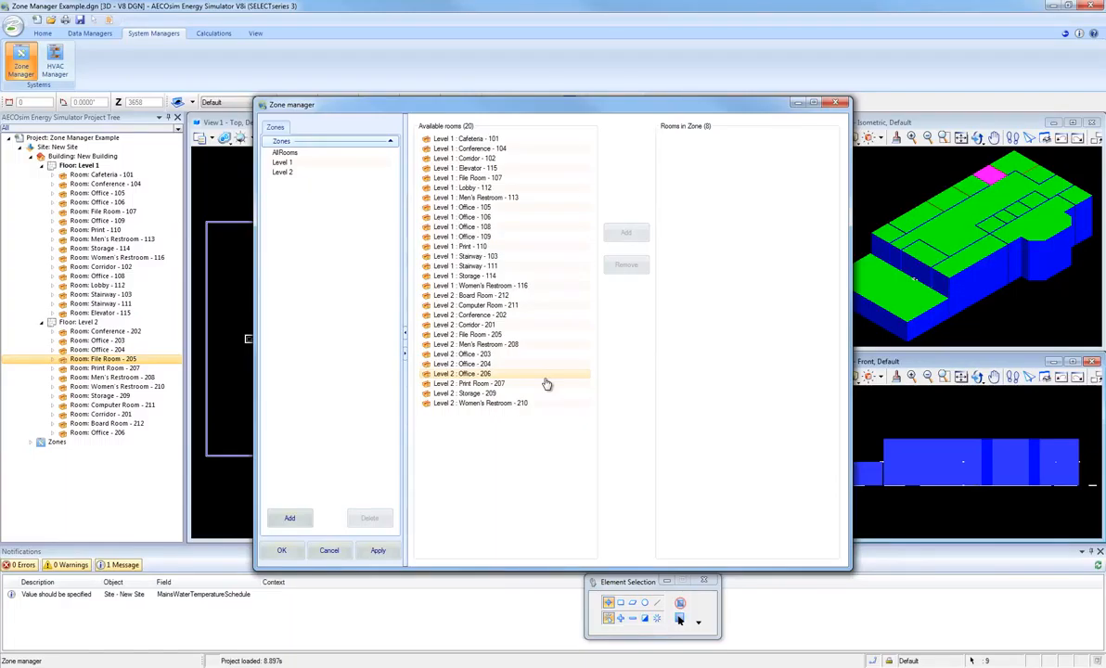
pyautogui.click(379, 549)
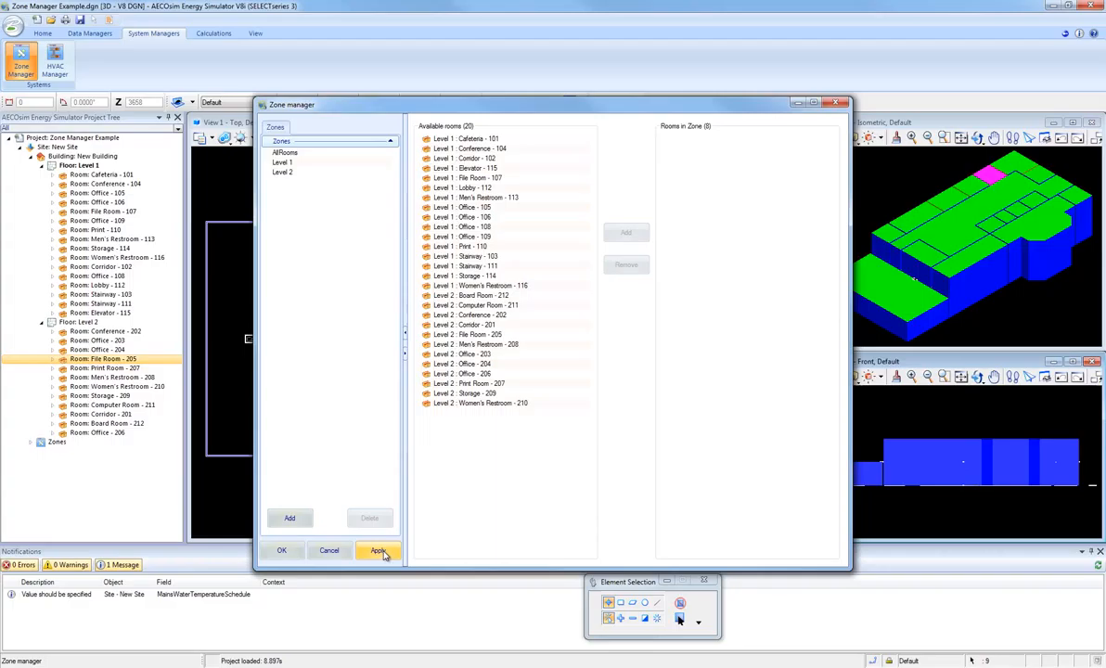
pyautogui.click(282, 549)
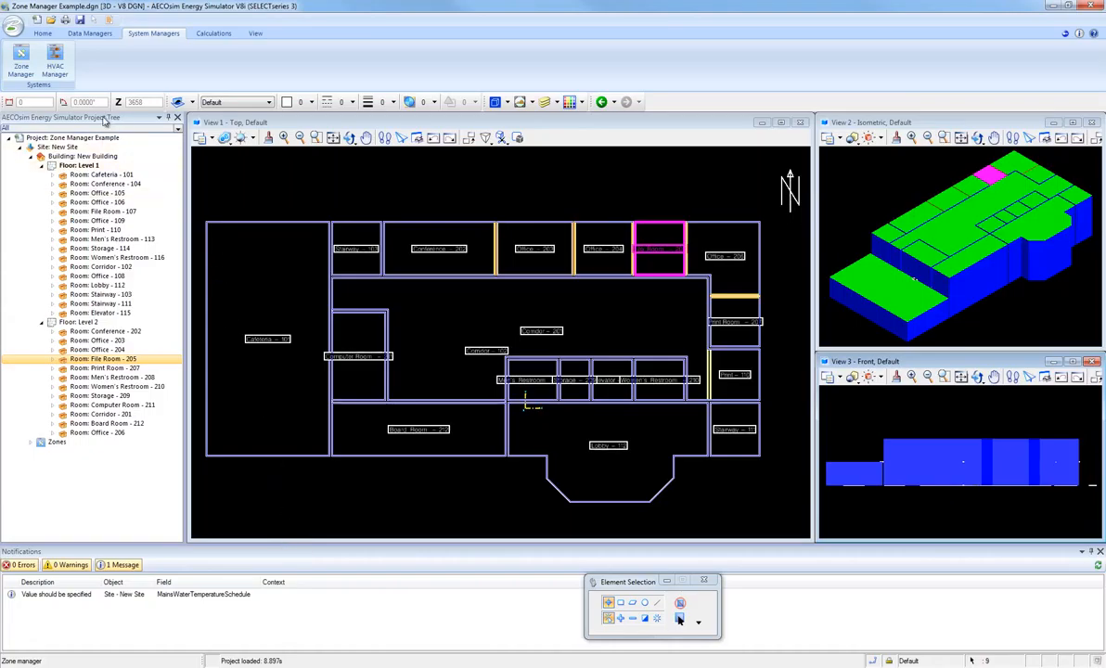
pyautogui.click(21, 63)
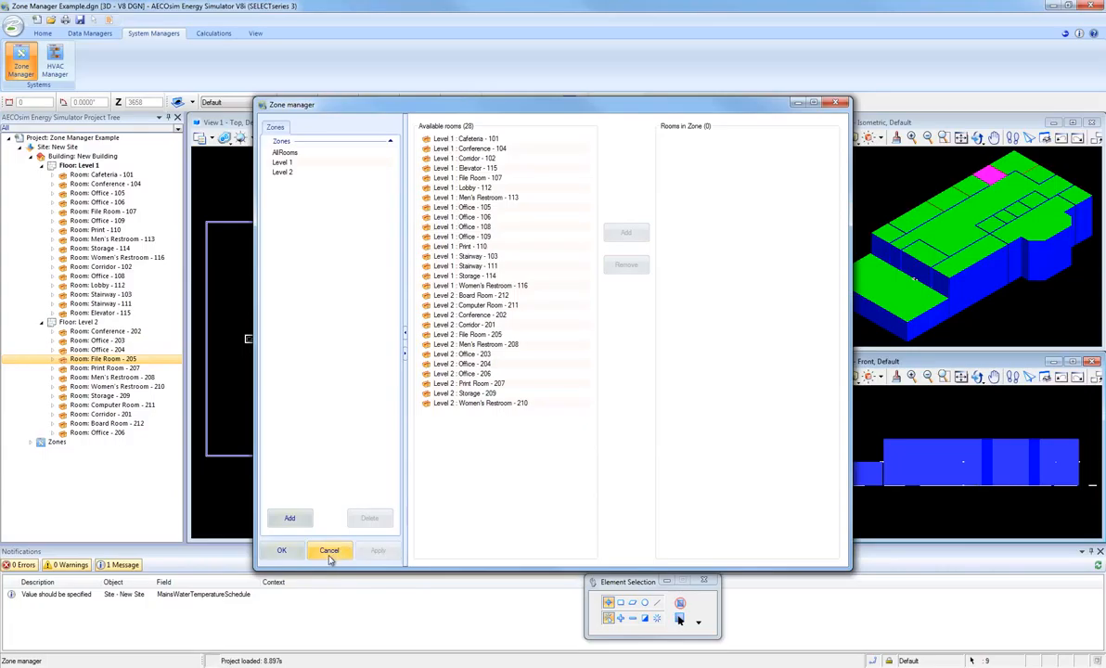
# - Cancel the Zone Manager and reopen it, now listing only AllRooms, Level 1 and Level 2
pyautogui.click(330, 550)
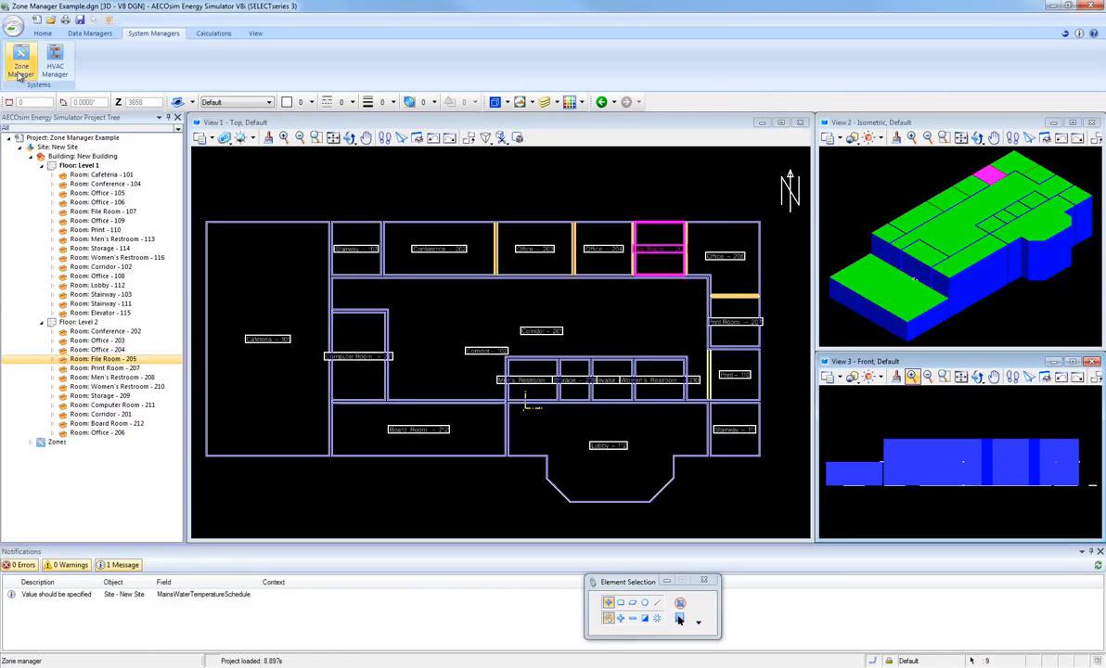
pyautogui.click(20, 64)
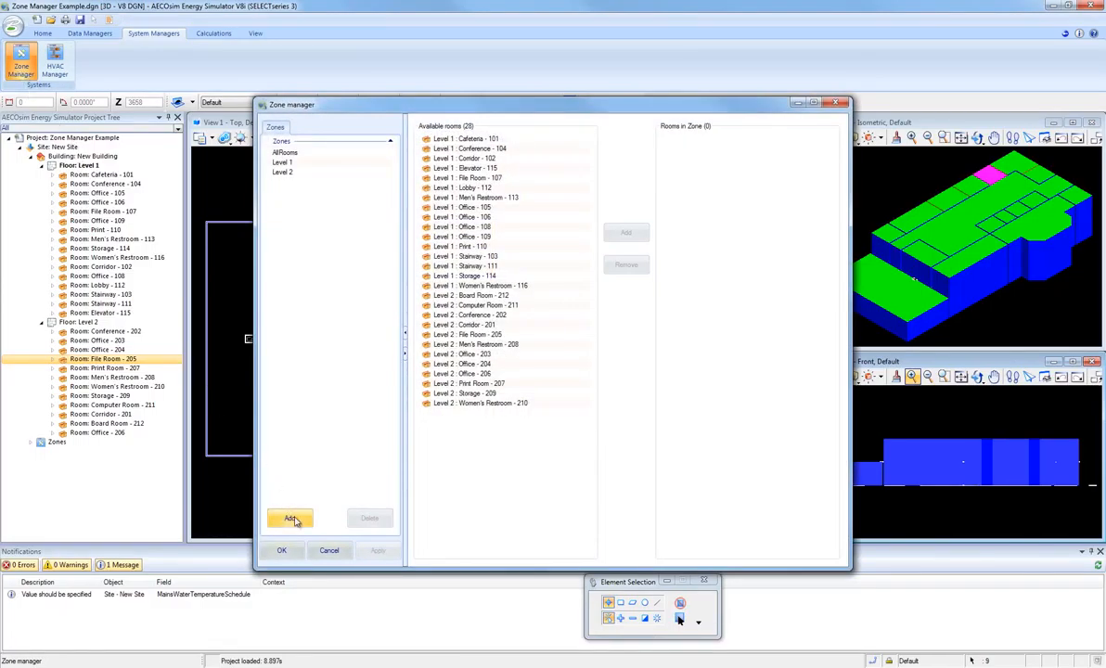
# - Add a new zone and rename it First Floor North Rooms
pyautogui.click(289, 518)
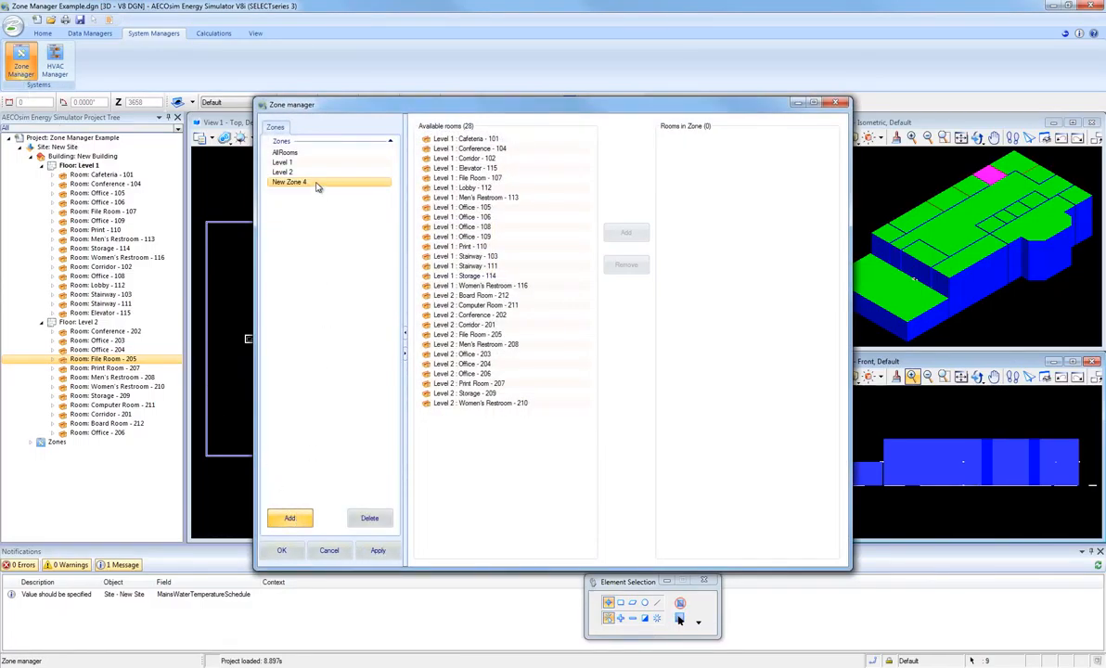
pyautogui.rightClick(289, 182)
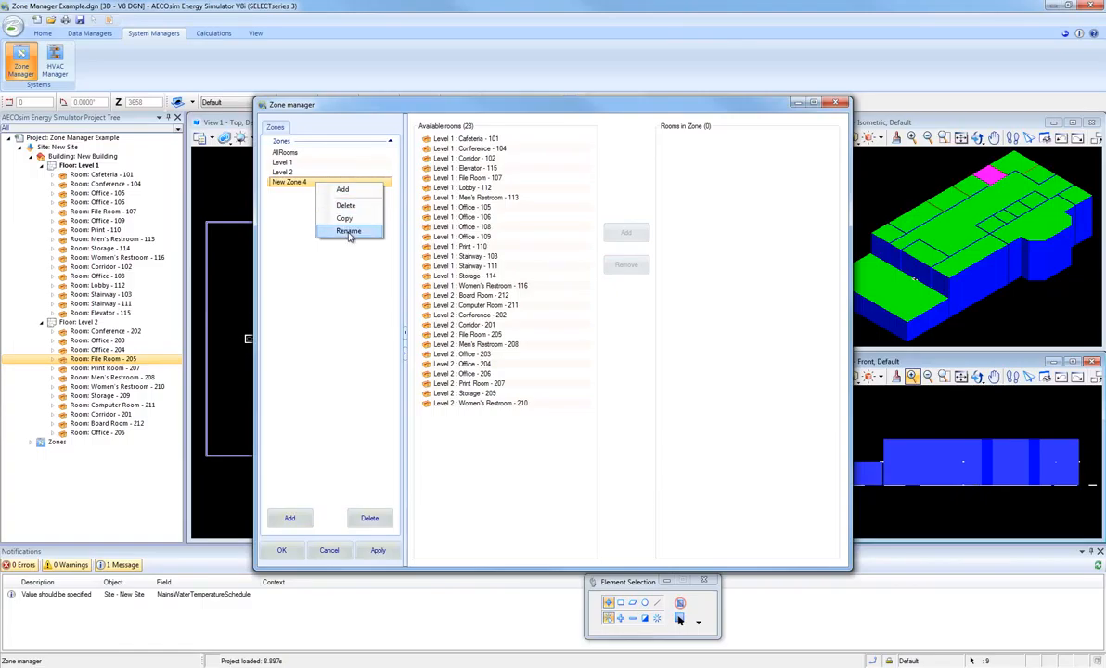
pyautogui.click(349, 230)
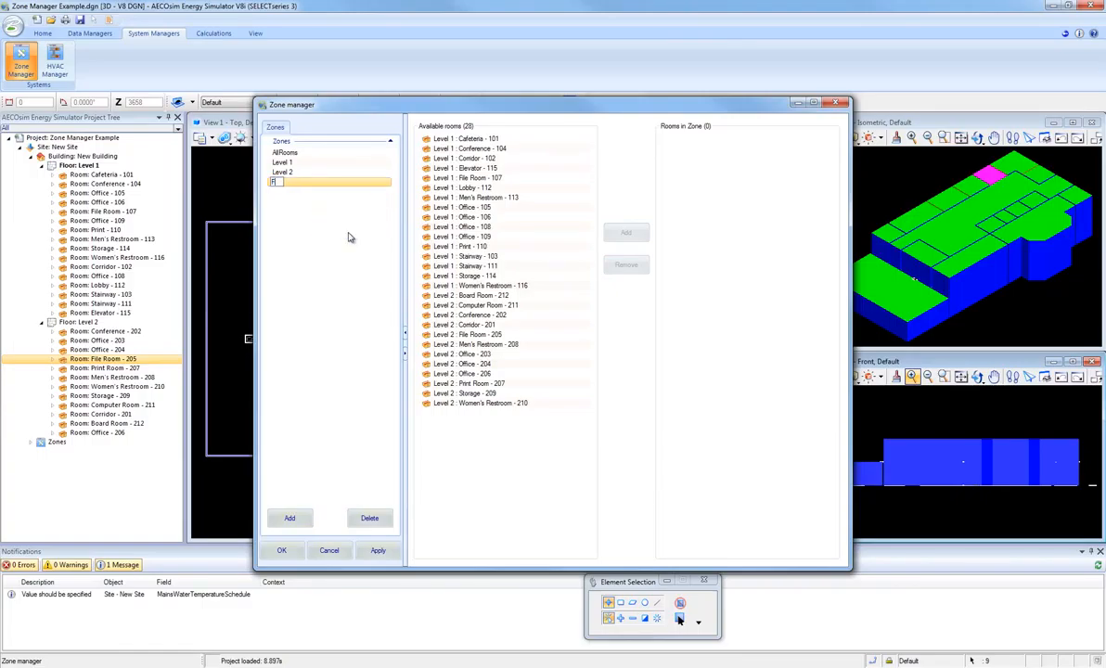
pyautogui.write('First Floor North Rooms')
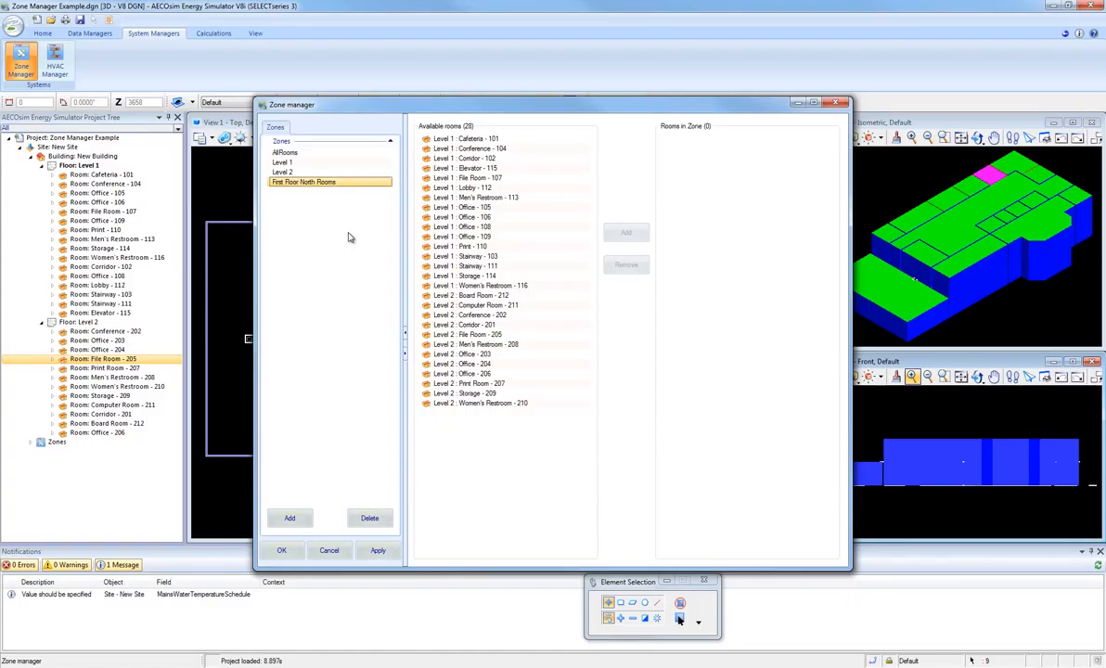
pyautogui.click(475, 148)
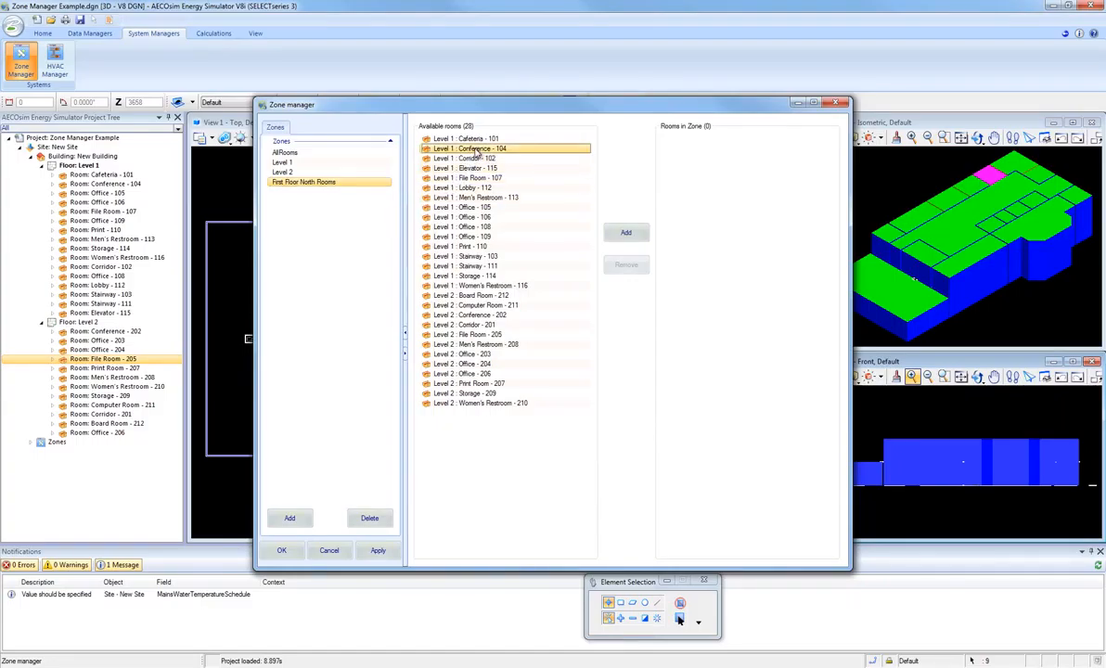
# - Move Conference 104, Office 105, Office 106 and File Room 107 into First Floor North Rooms
pyautogui.click(473, 167)
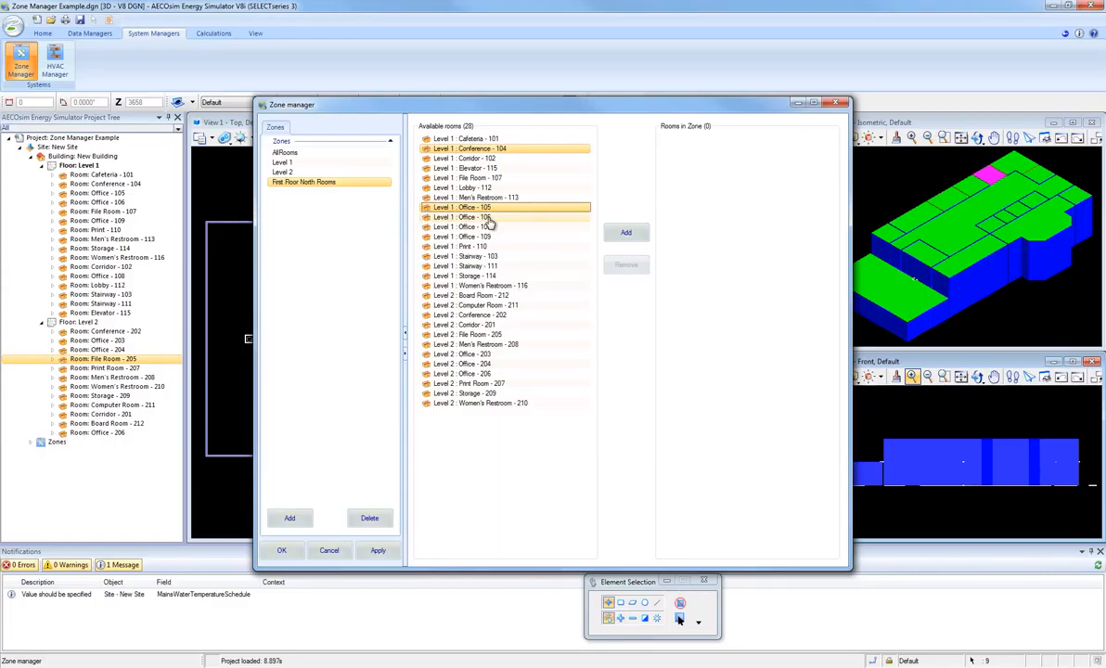
pyautogui.click(473, 217)
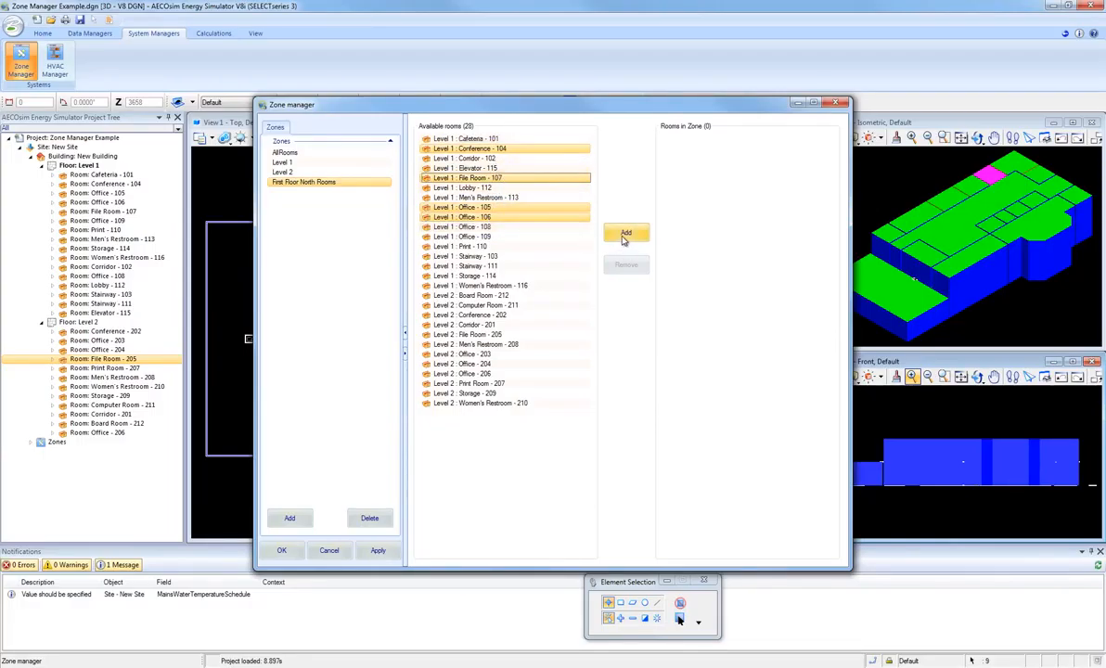
pyautogui.click(627, 234)
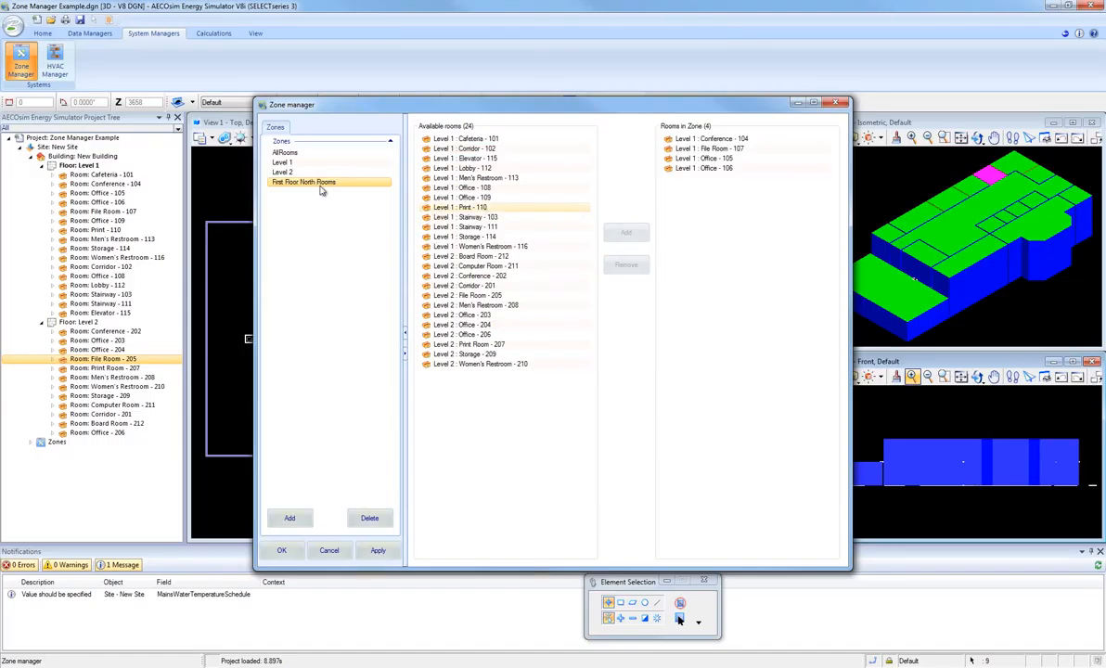
pyautogui.moveTo(289, 189)
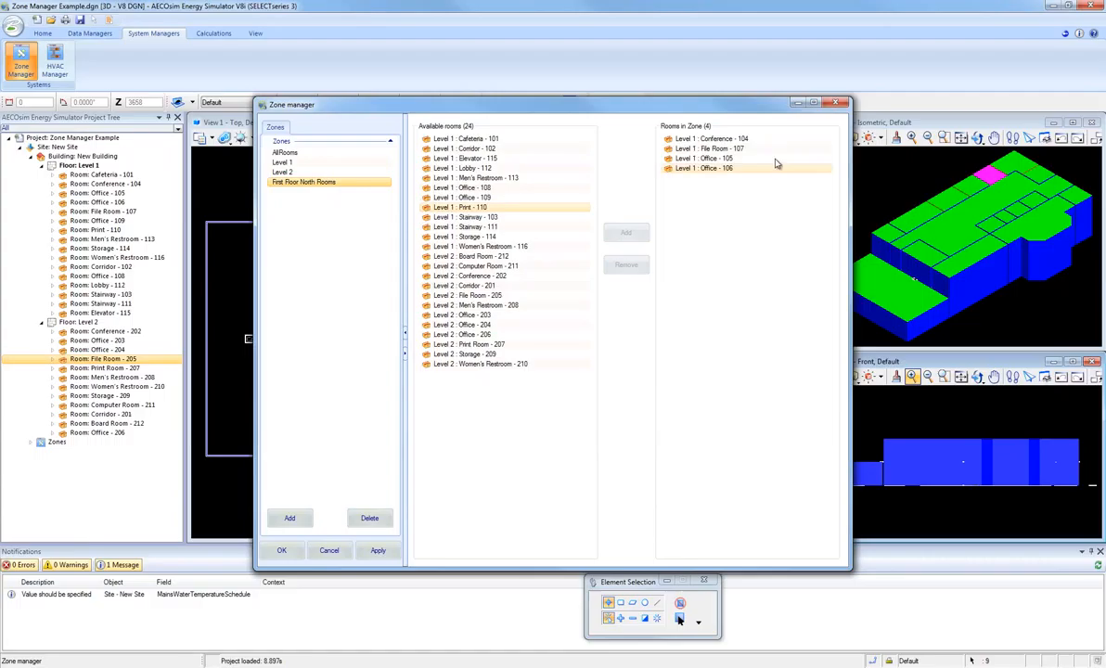
pyautogui.click(711, 149)
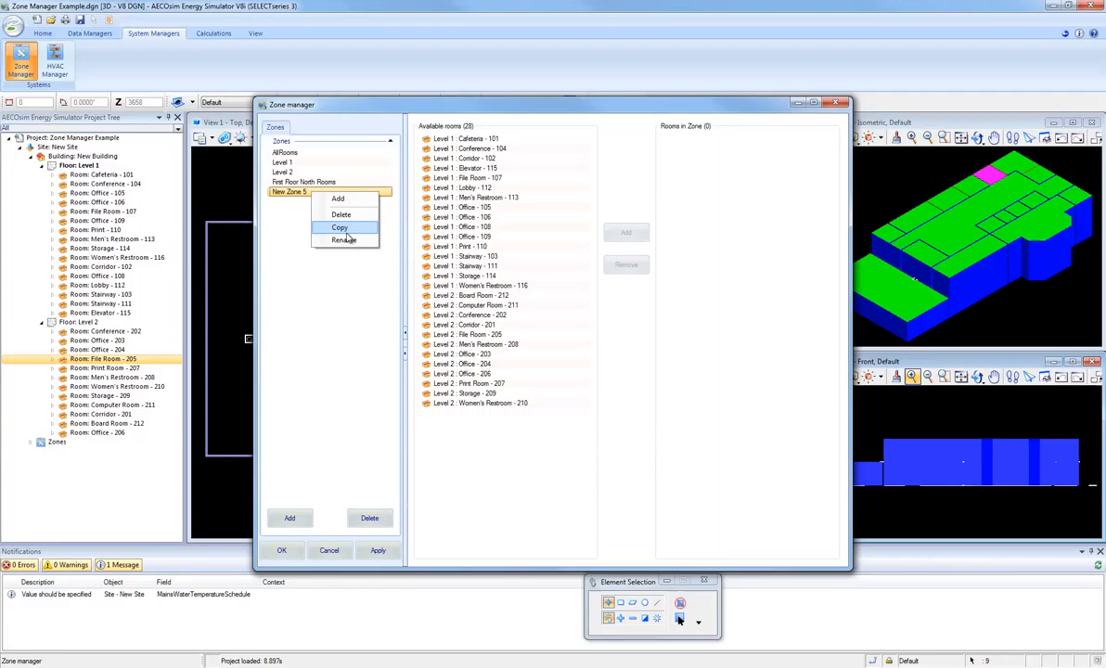
# - Rename New Zone 5 to First Floor Core Rooms and add Corridor 102, both restrooms and Storage 114
pyautogui.click(346, 242)
pyautogui.write('First Floo')
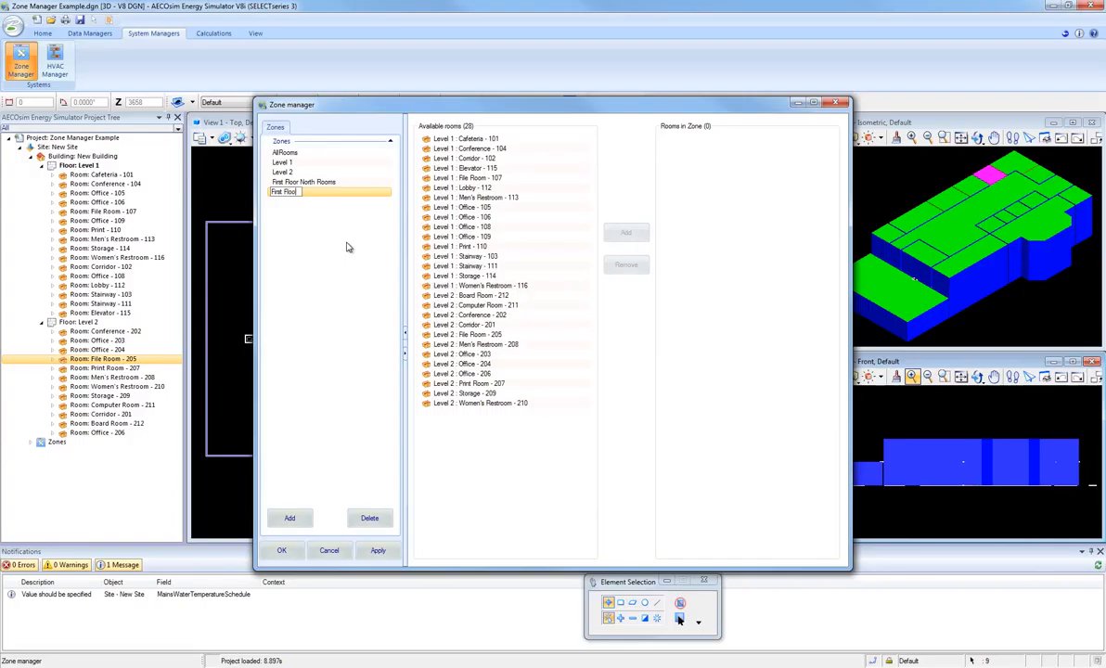
pyautogui.write('Core Rooms')
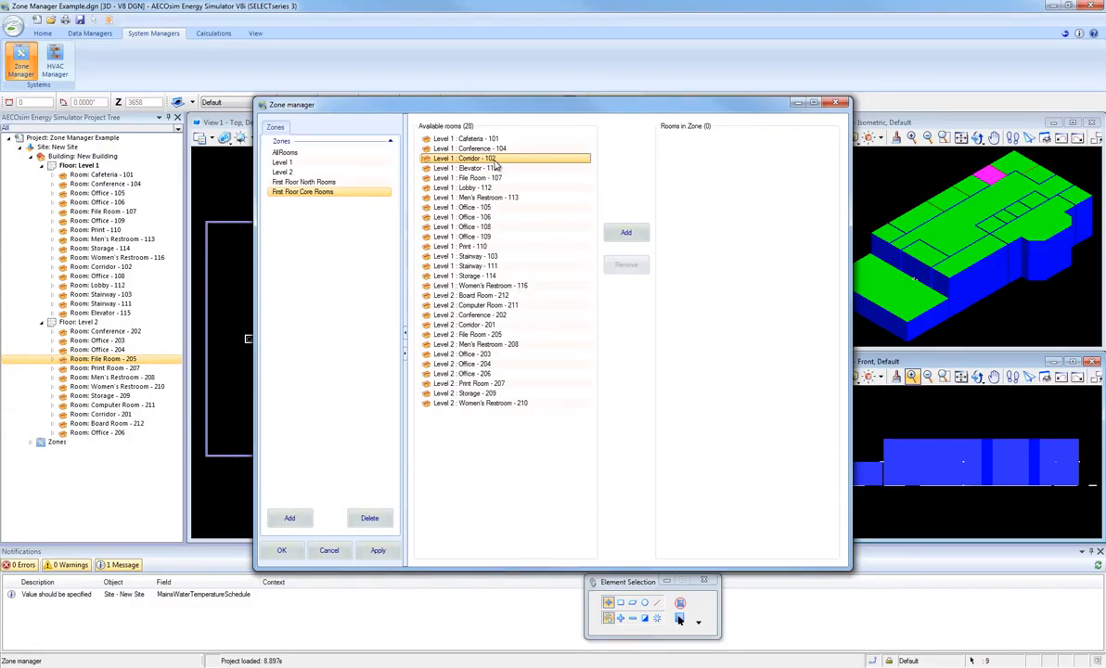
pyautogui.click(505, 196)
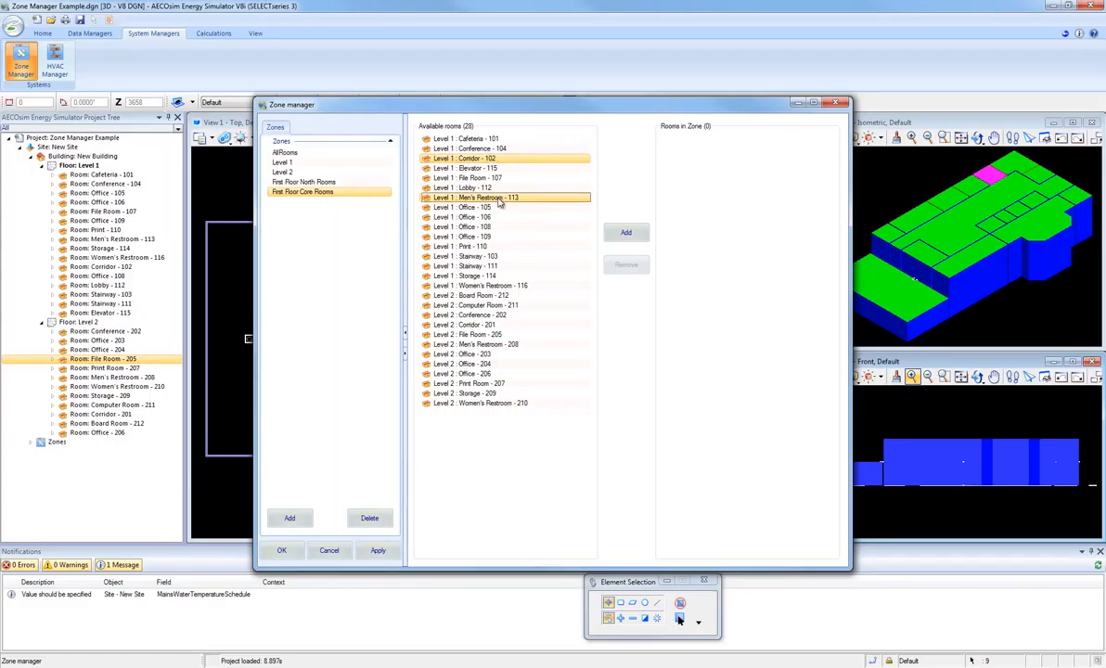
pyautogui.click(505, 275)
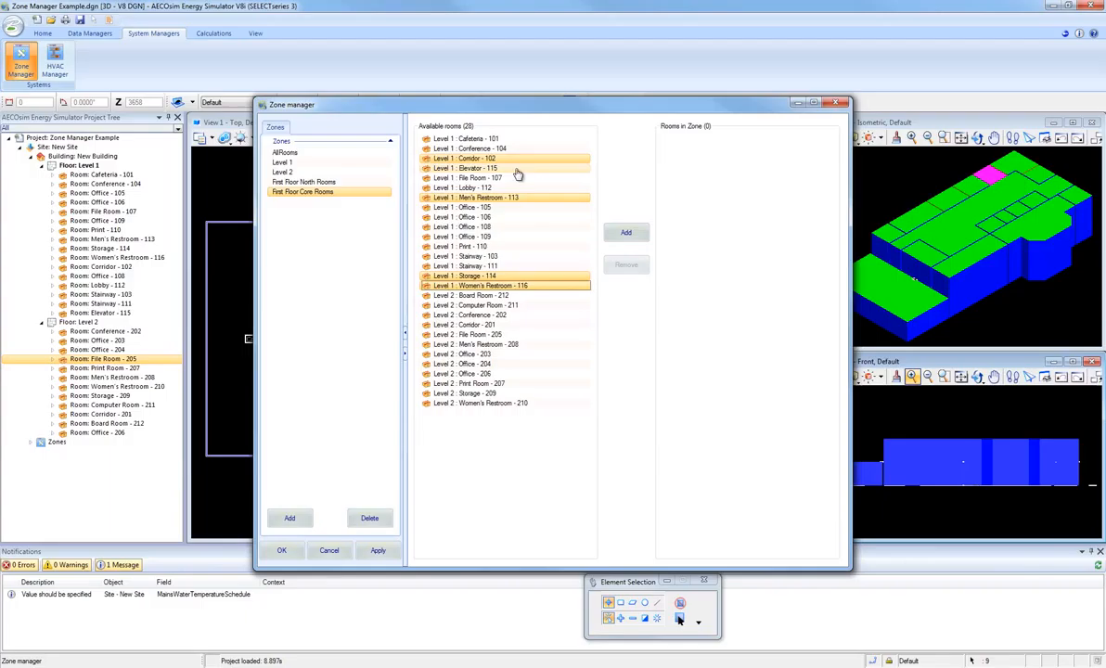
pyautogui.click(625, 232)
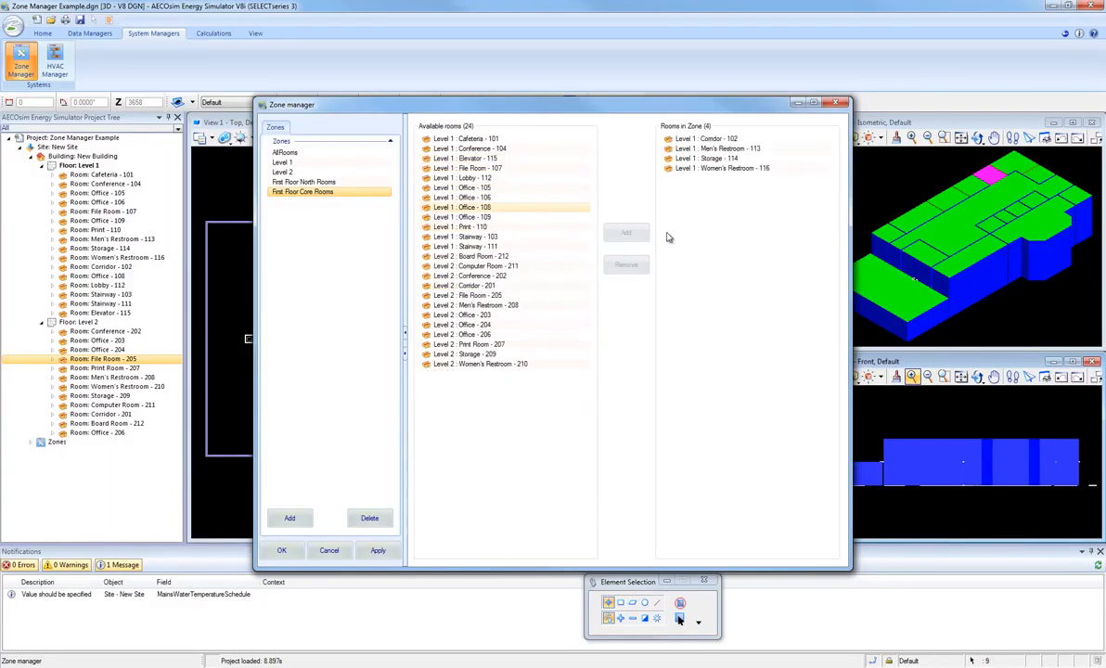
pyautogui.click(722, 167)
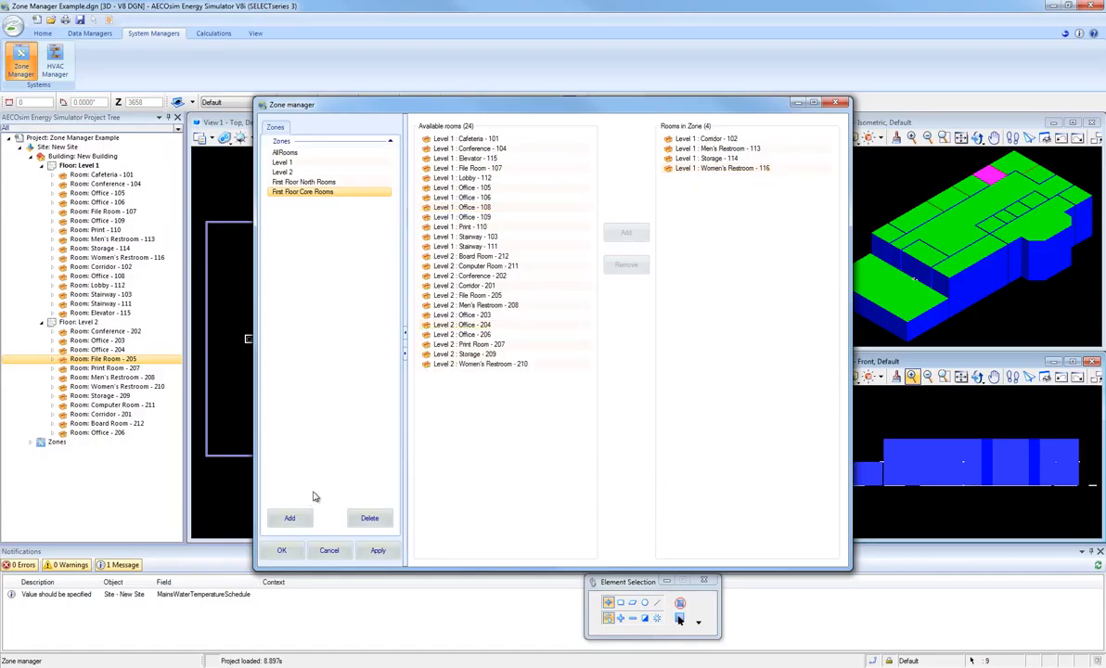
# - Add a new zone and rename it Second Floor North Rooms
pyautogui.click(289, 517)
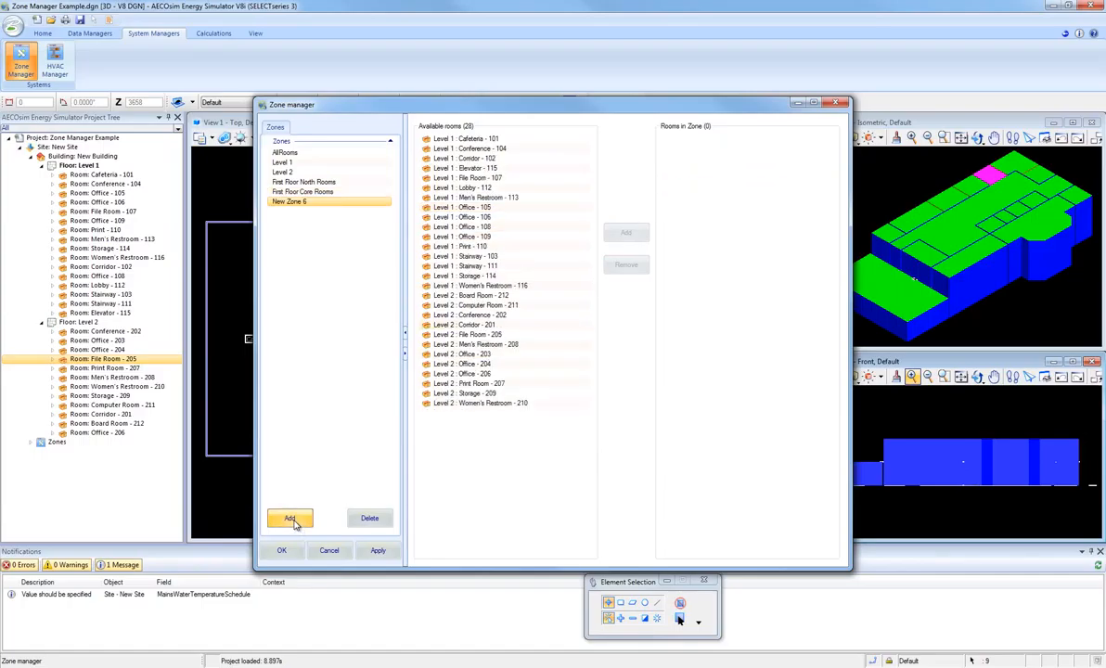
pyautogui.rightClick(290, 201)
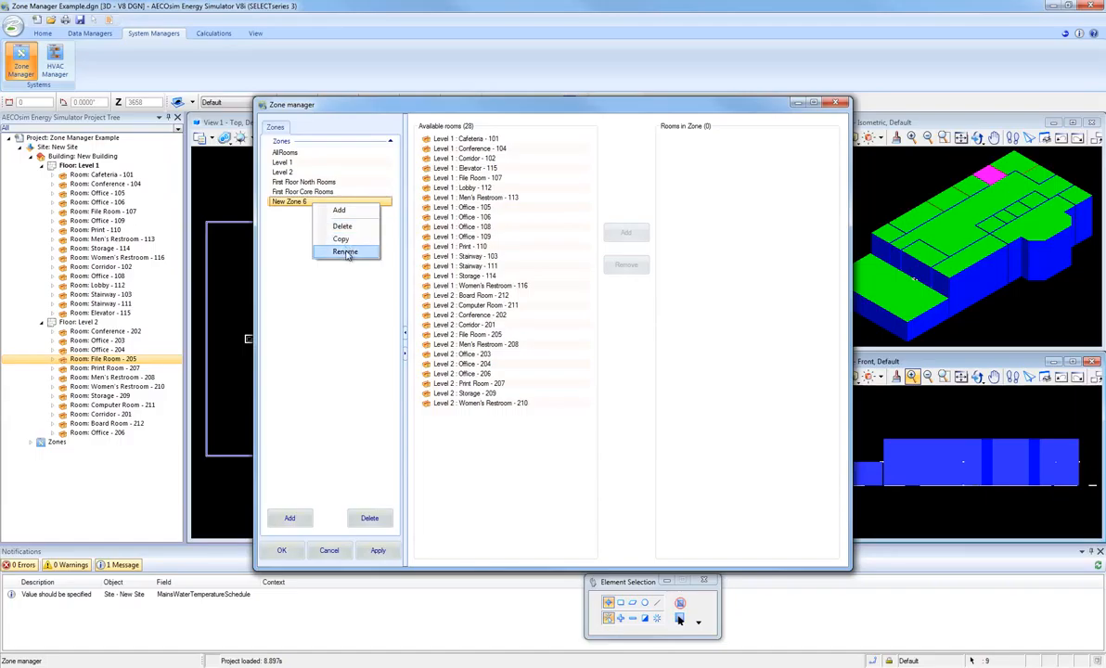
pyautogui.click(345, 252)
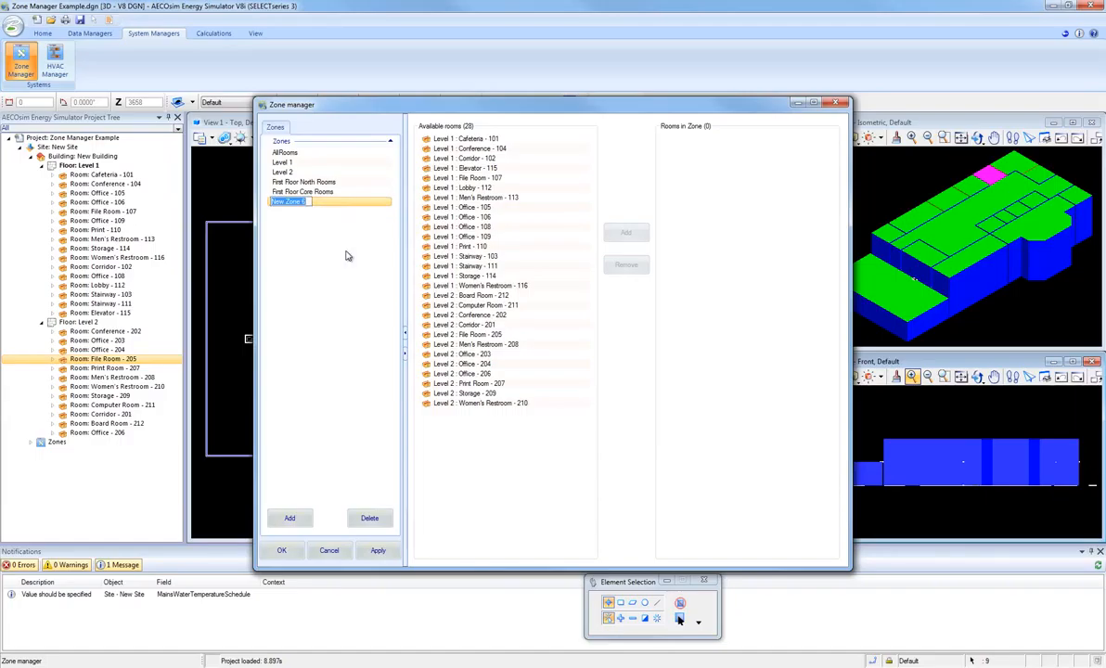
pyautogui.write('Second Floor North Rooms')
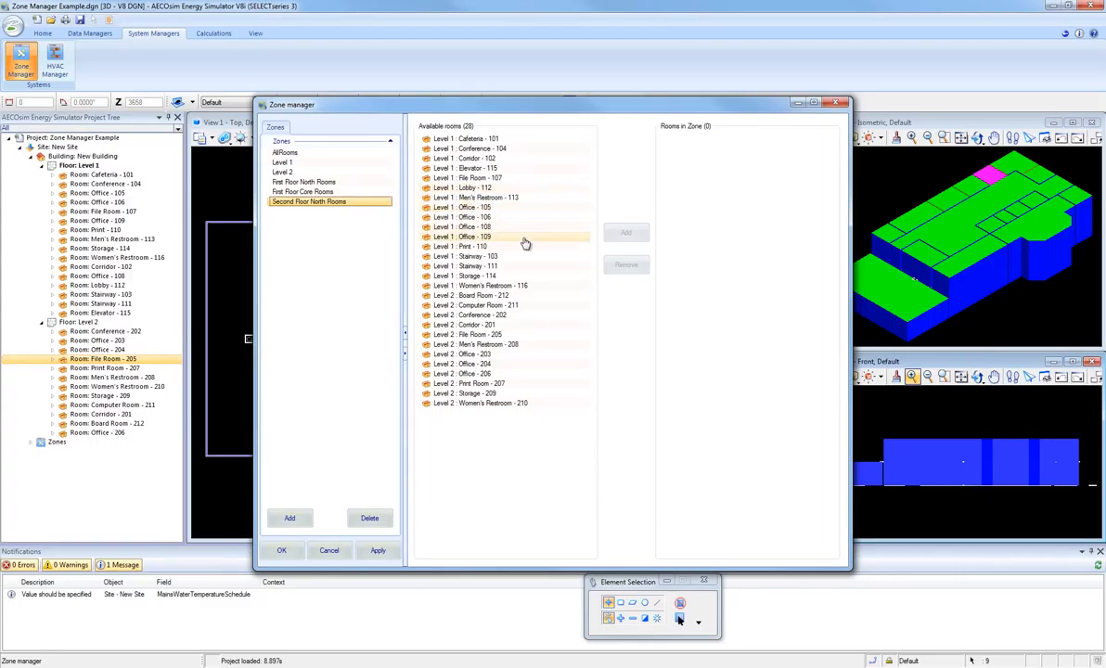
pyautogui.click(473, 315)
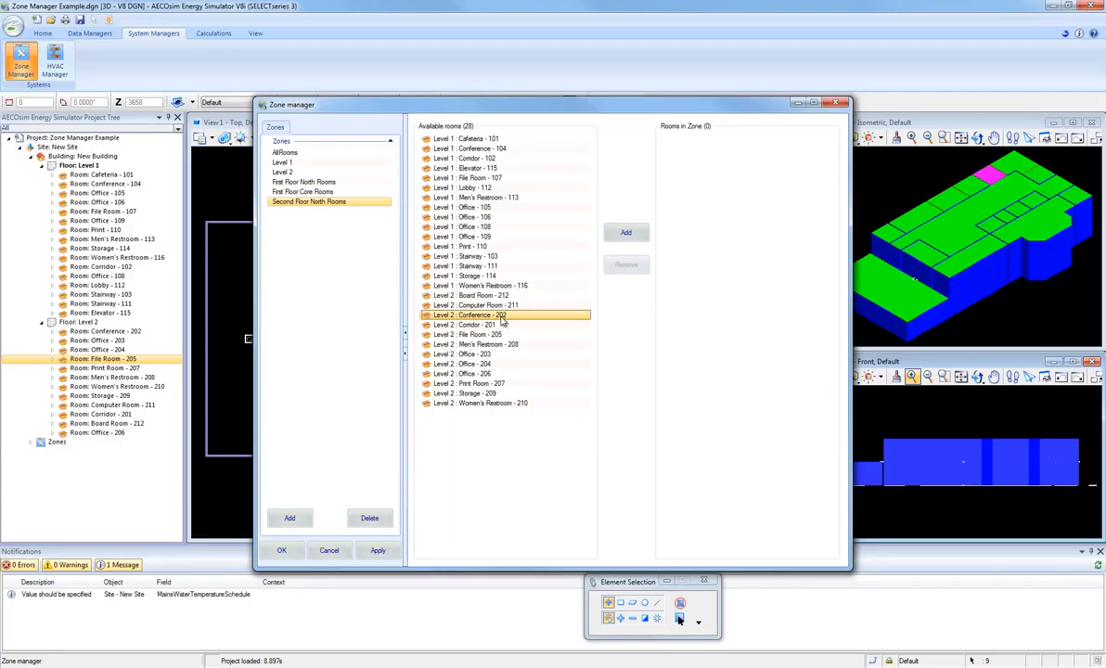
# - Move Conference 202, File Room 205, Office 203 and Office 204 into Second Floor North Rooms
pyautogui.click(491, 353)
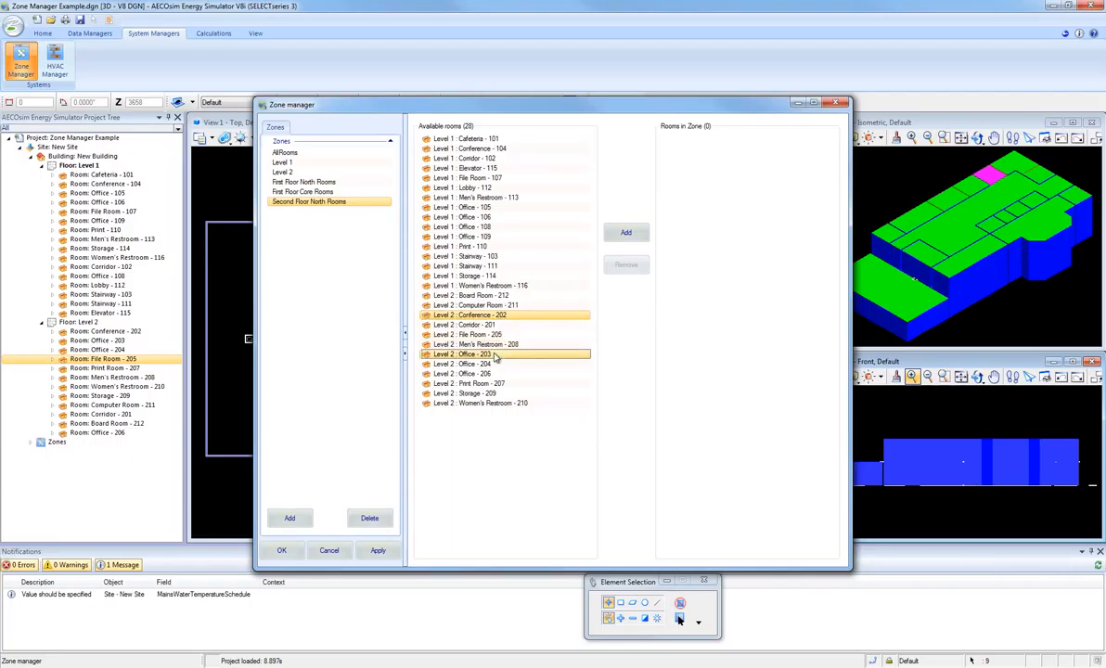
pyautogui.click(479, 364)
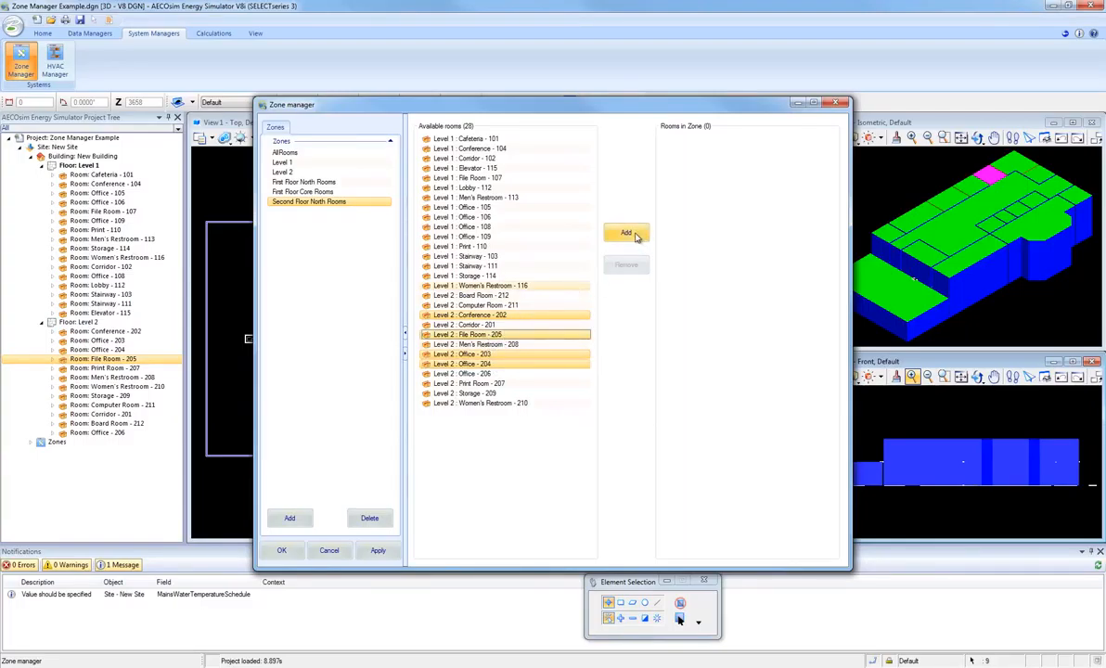
pyautogui.click(626, 233)
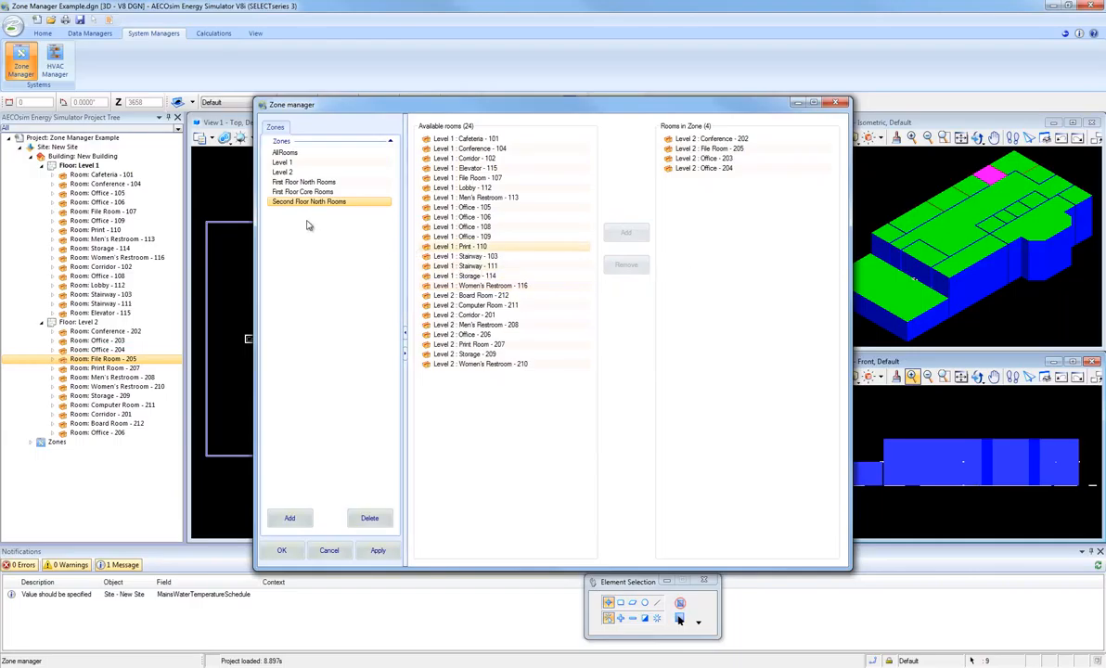
pyautogui.click(303, 182)
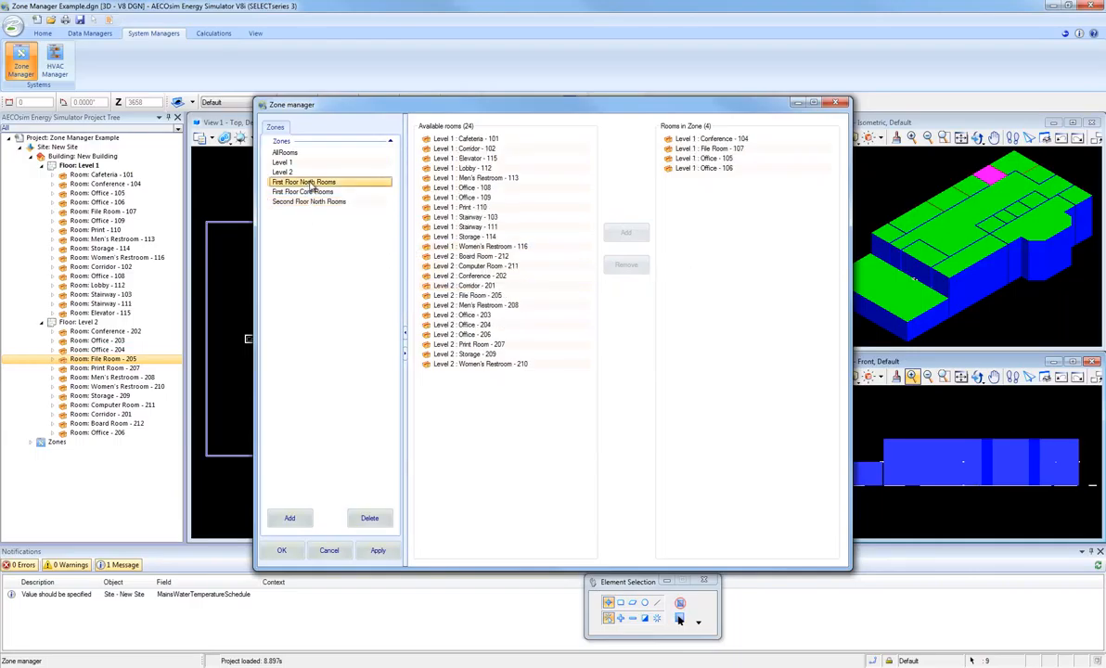
pyautogui.click(303, 191)
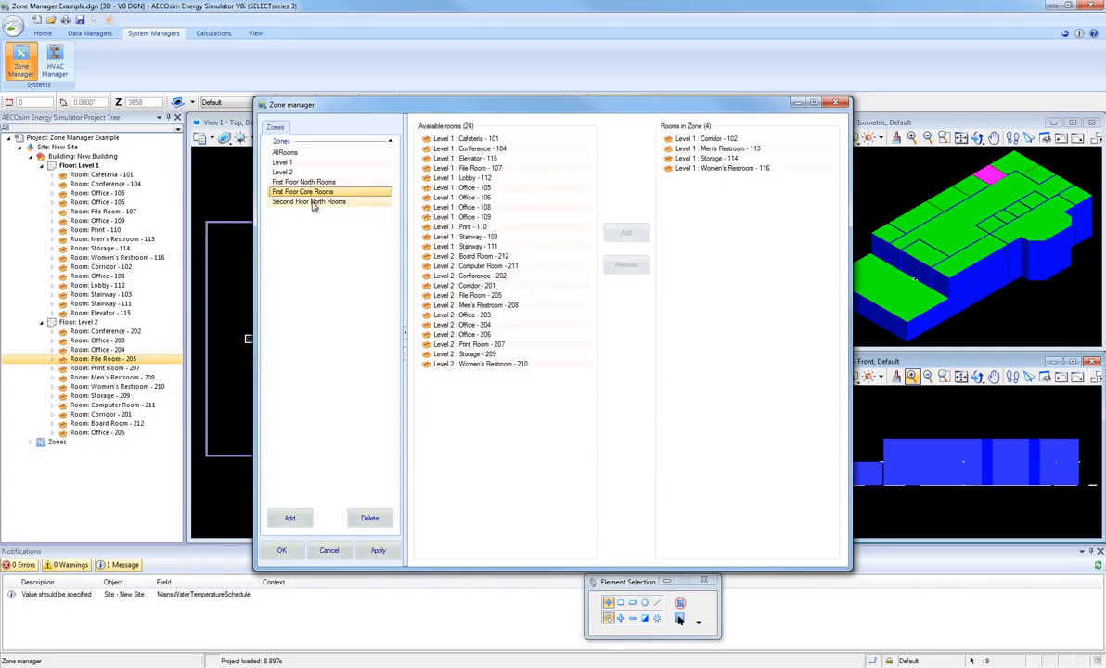
pyautogui.click(308, 202)
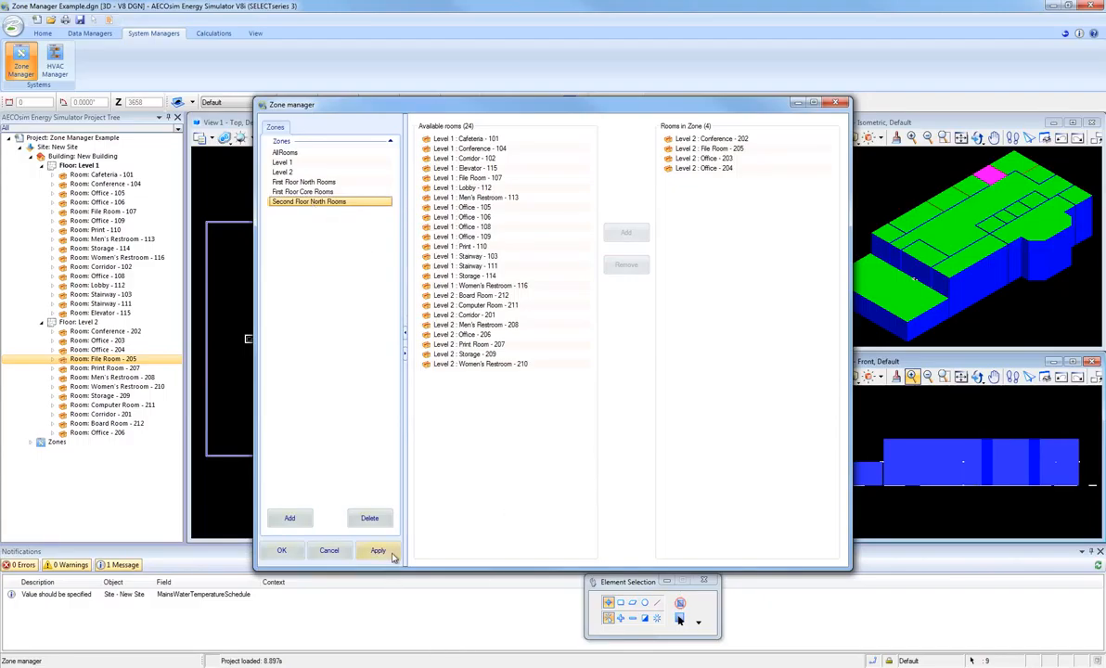
# - Apply the three new zones, closing Zone Manager, and save the project
pyautogui.click(282, 549)
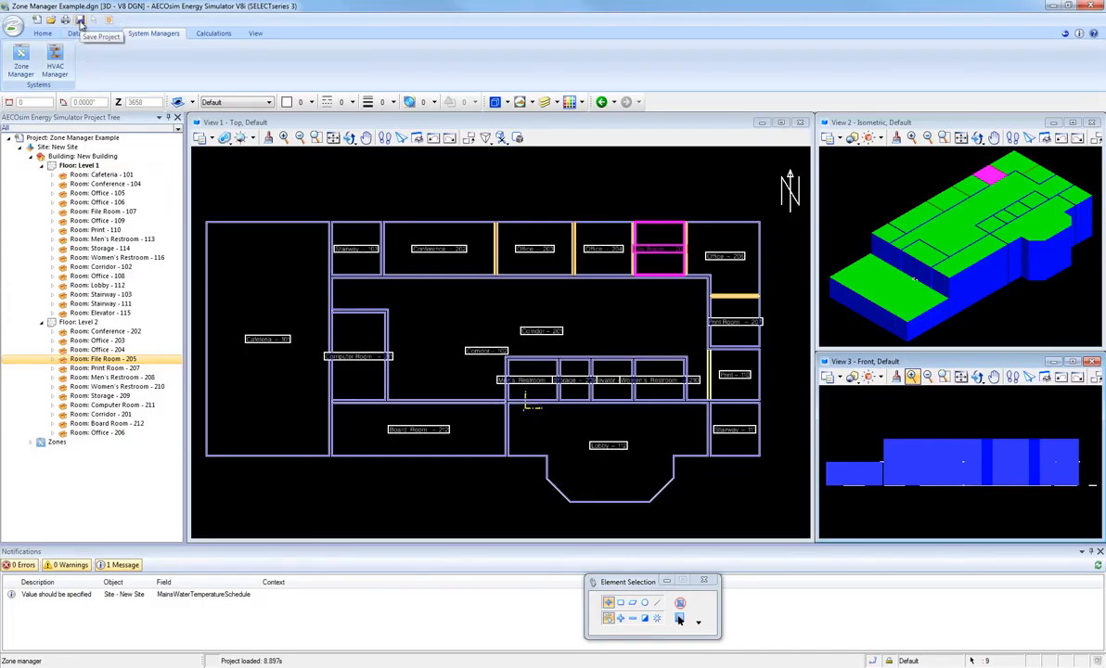
pyautogui.click(90, 33)
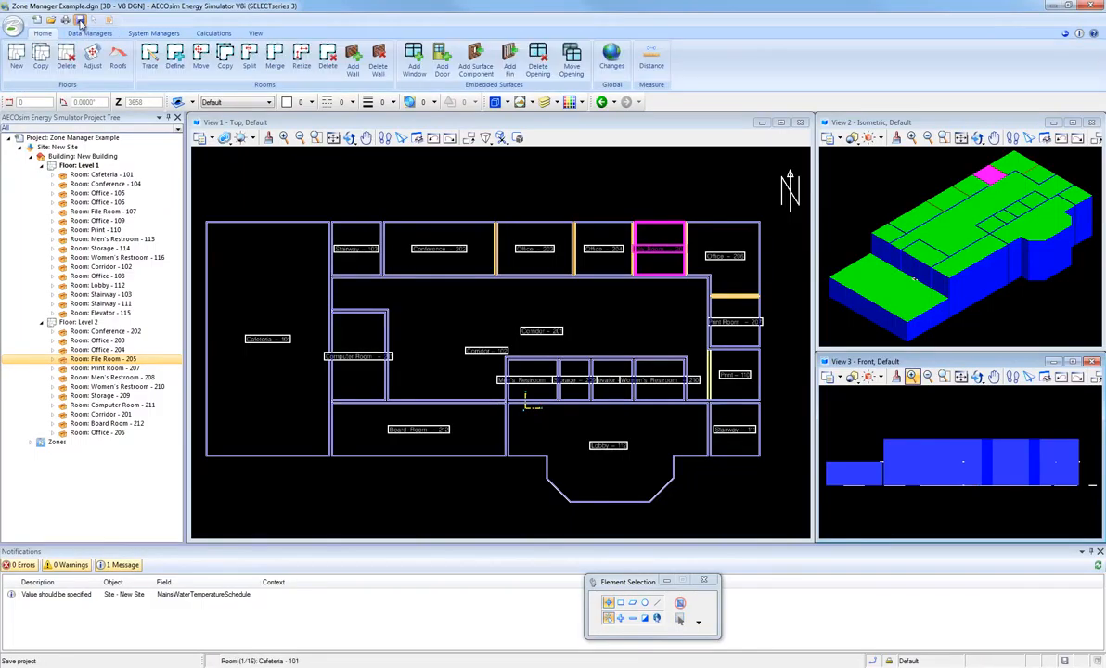